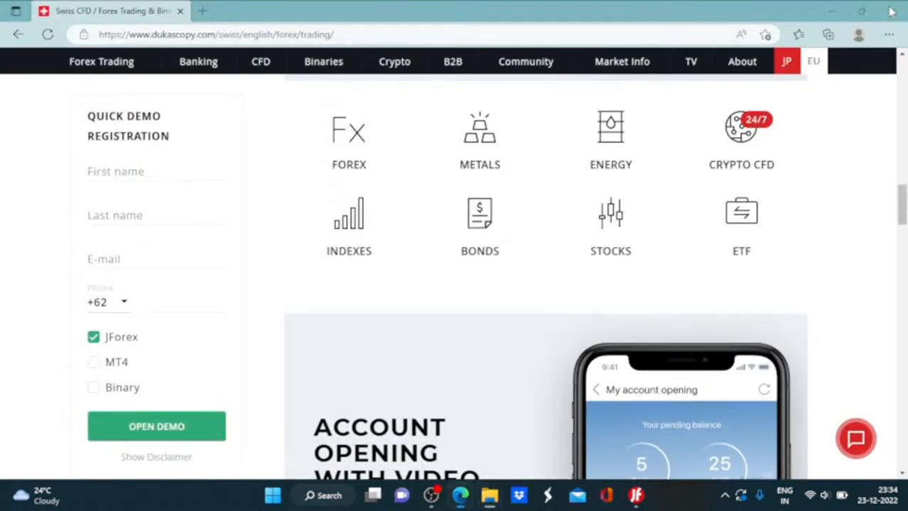
Check candle OHLC values on the chart, then bring up the CDL2CROWS indicator's context menu.
{"action": "left_click", "coordinate": [156, 171]}
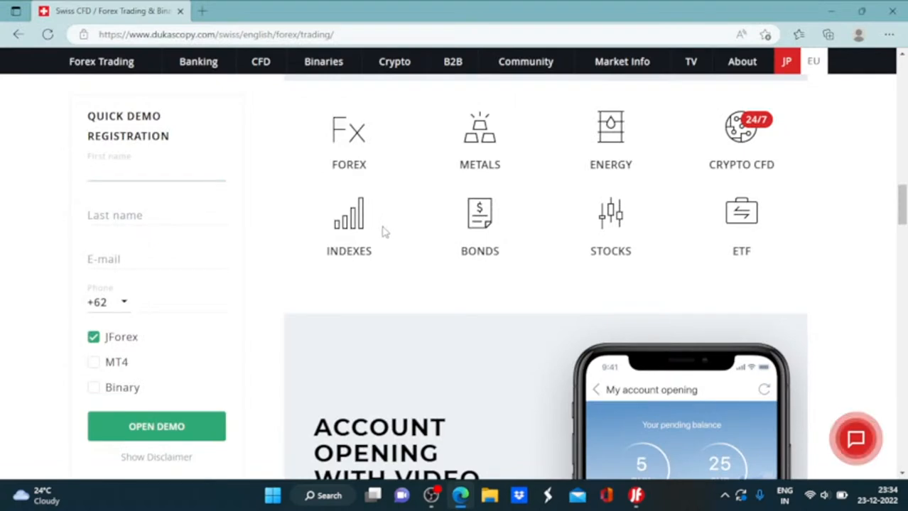
{"action": "left_click", "coordinate": [156, 169]}
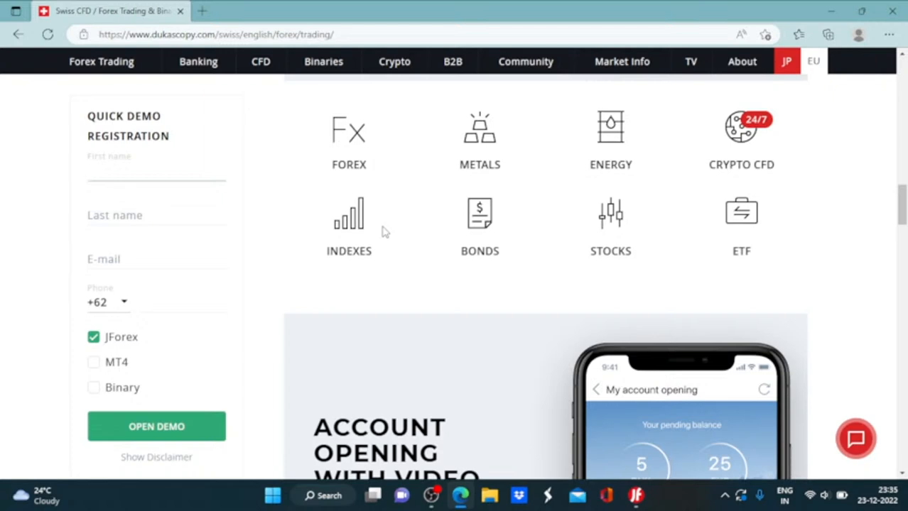
{"action": "left_click", "coordinate": [157, 170]}
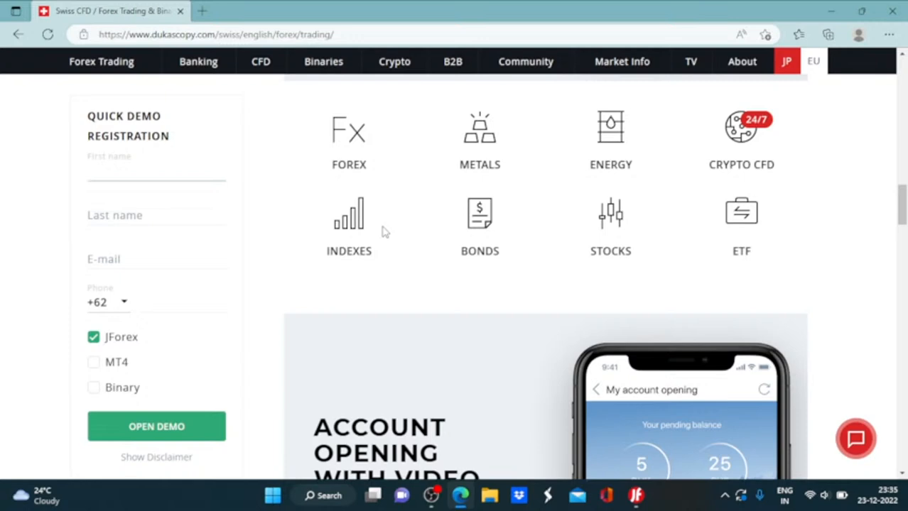
{"action": "left_click", "coordinate": [156, 171]}
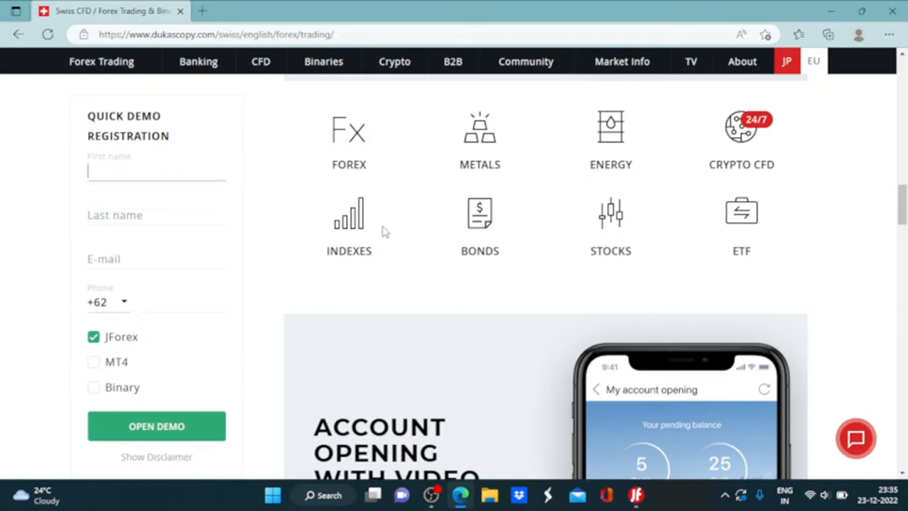
{"action": "left_click", "coordinate": [157, 171]}
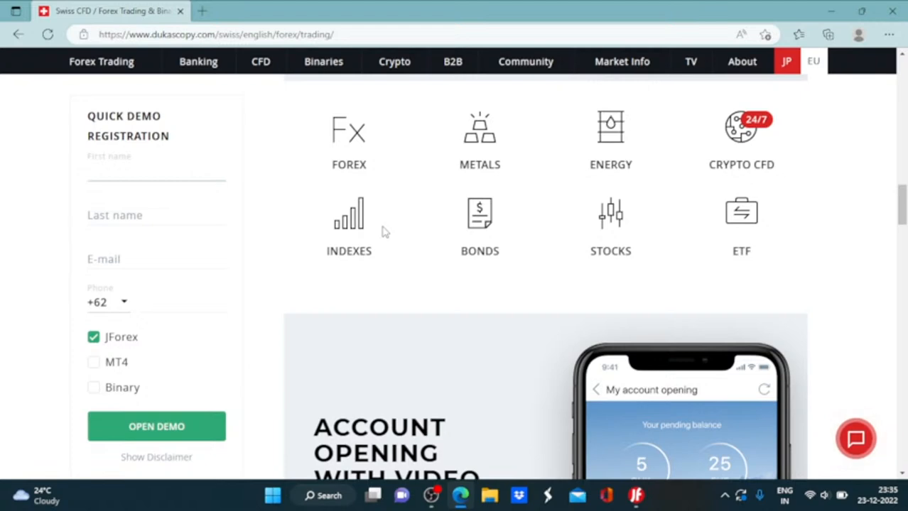
{"action": "left_click", "coordinate": [156, 171]}
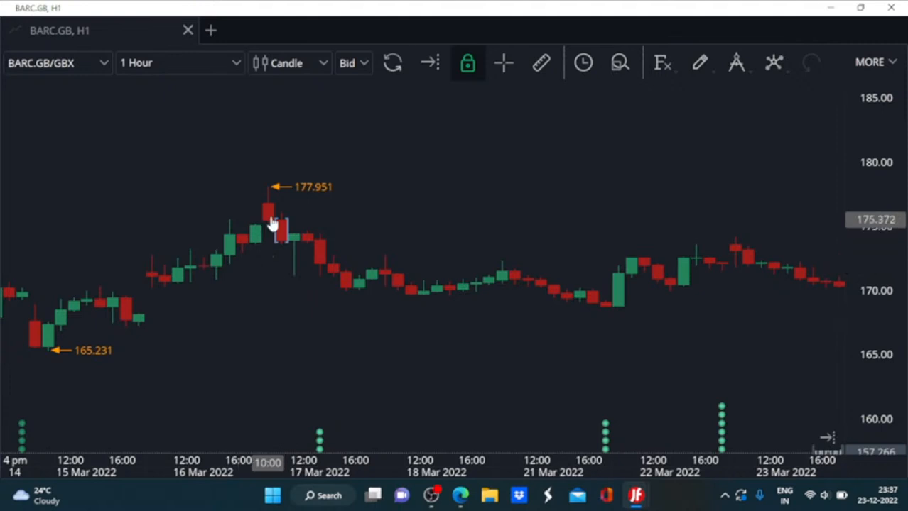
{"action": "mouse_move", "coordinate": [269, 223]}
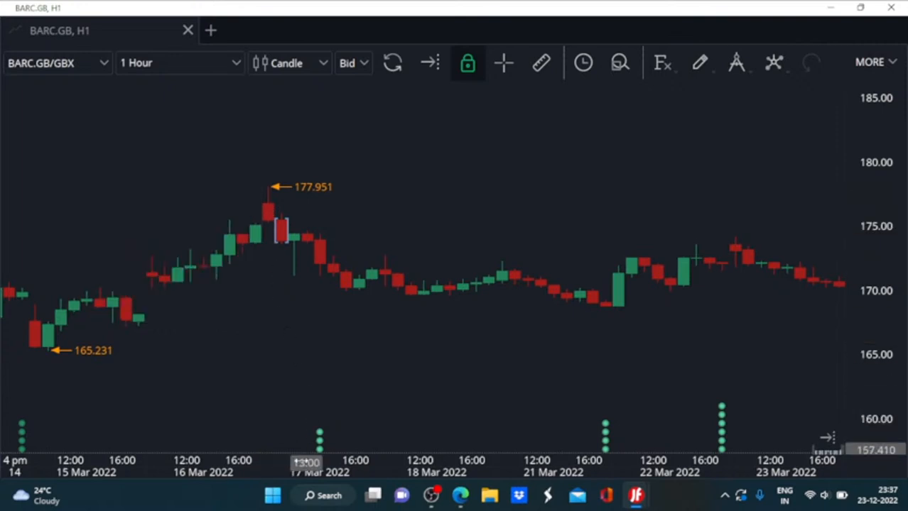
{"action": "mouse_move", "coordinate": [264, 230]}
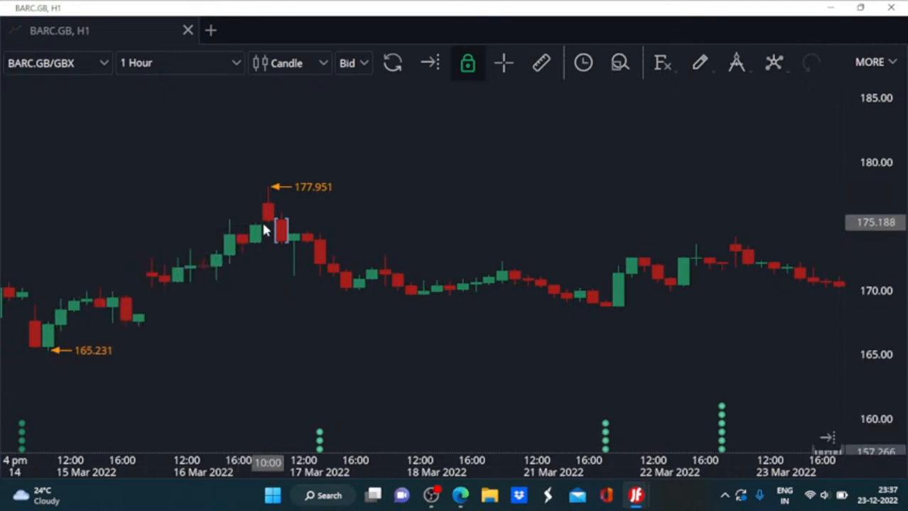
{"action": "mouse_move", "coordinate": [261, 237]}
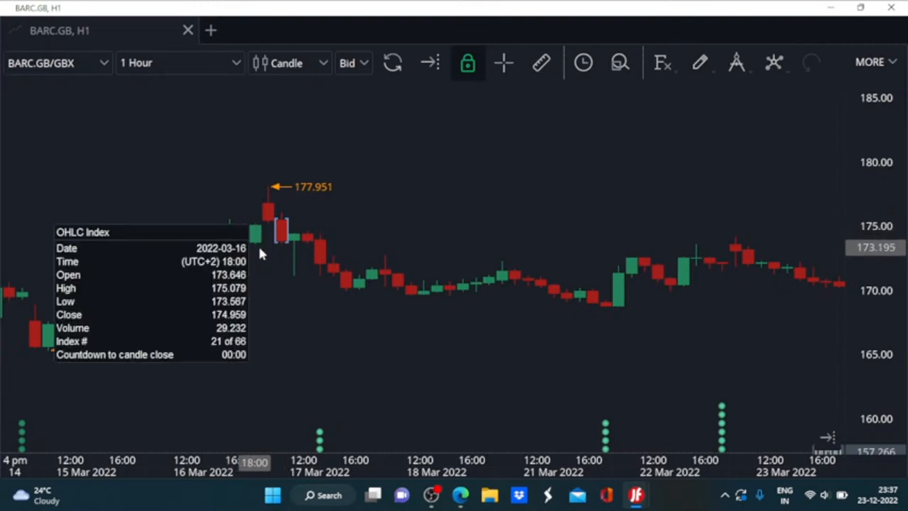
{"action": "mouse_move", "coordinate": [261, 211]}
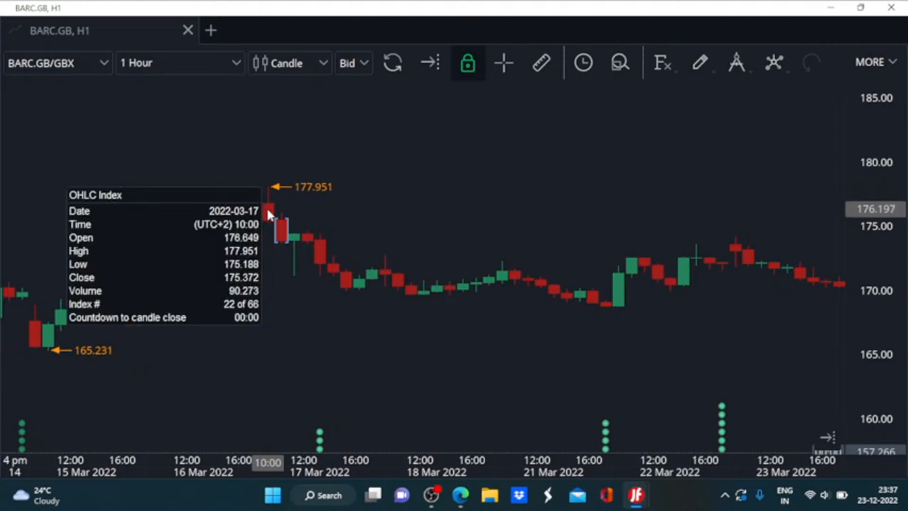
{"action": "mouse_move", "coordinate": [266, 180]}
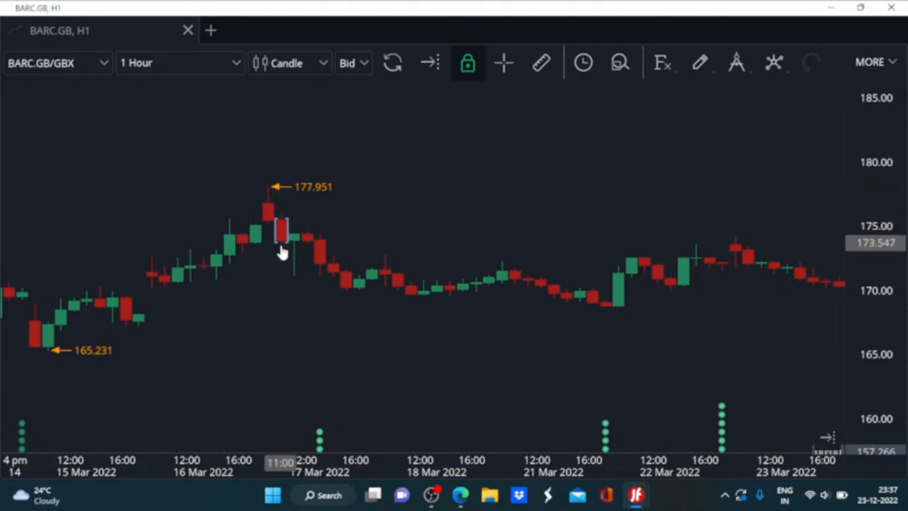
{"action": "mouse_move", "coordinate": [147, 299]}
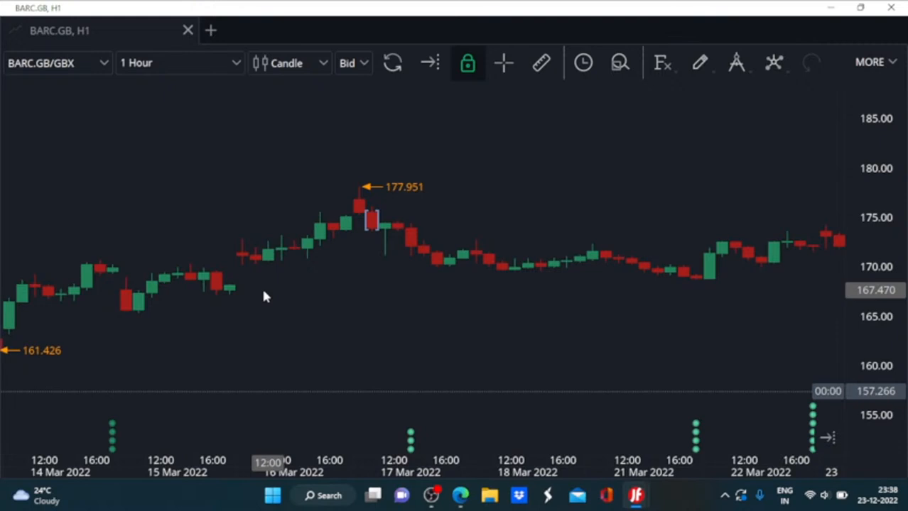
{"action": "mouse_move", "coordinate": [376, 235]}
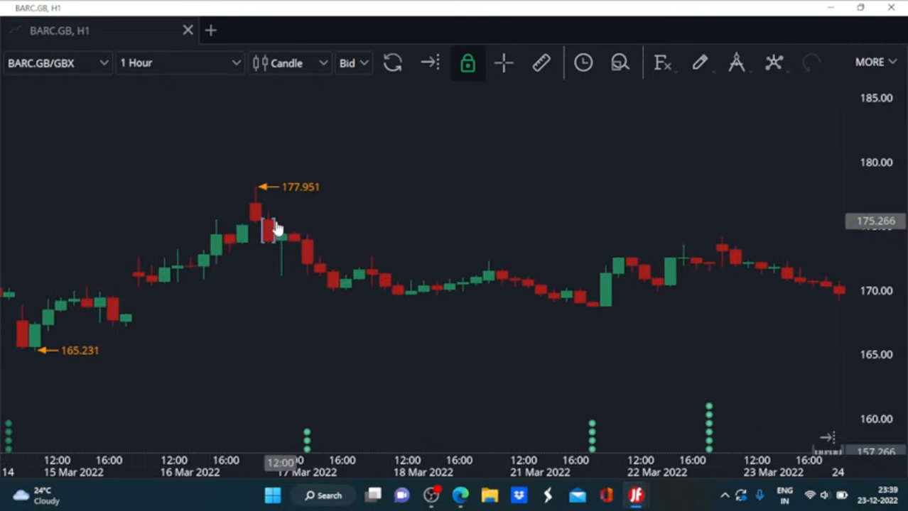
{"action": "right_click", "coordinate": [275, 227]}
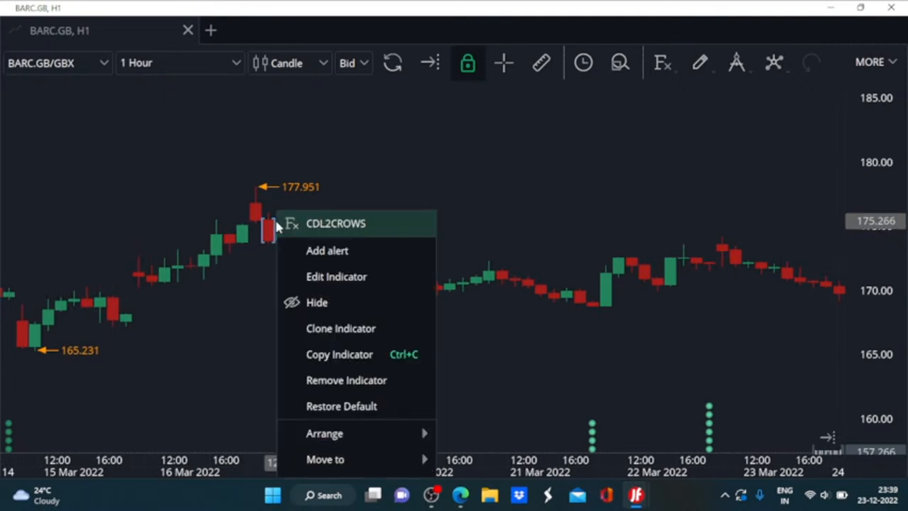
{"action": "mouse_move", "coordinate": [336, 284]}
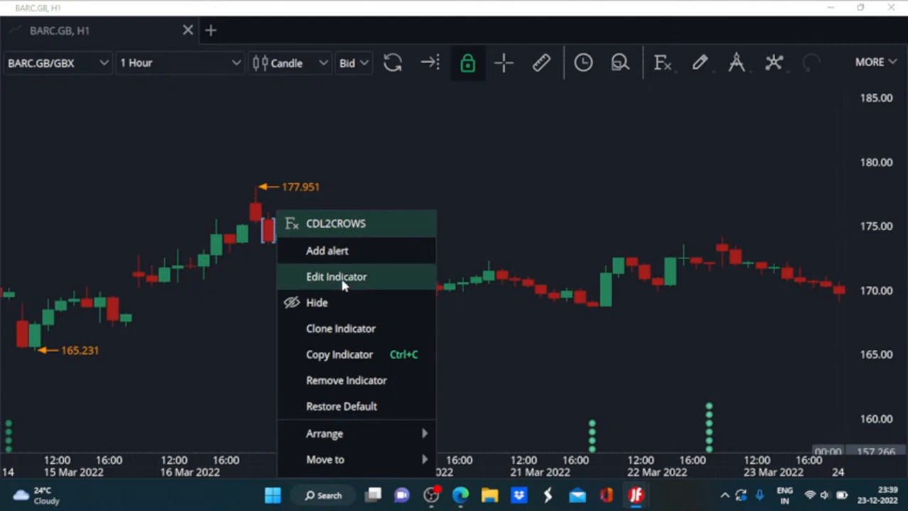
{"action": "left_click", "coordinate": [336, 277]}
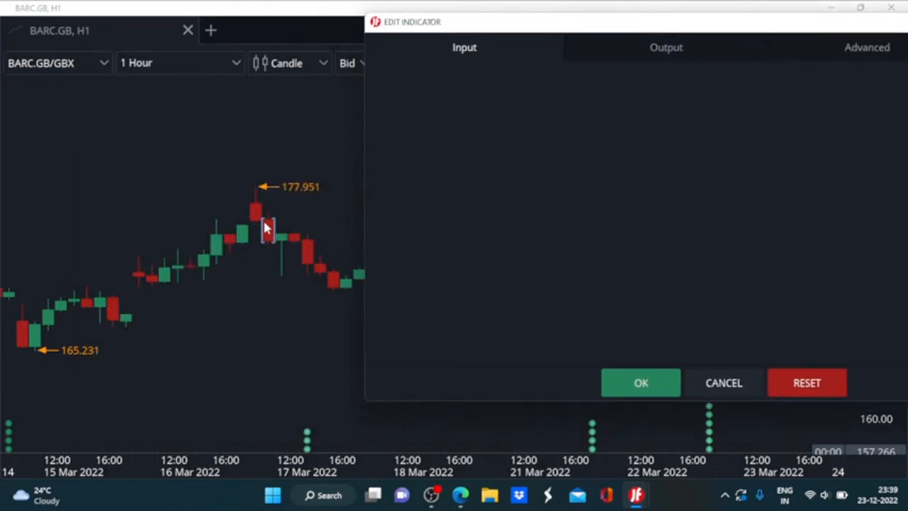
{"action": "mouse_move", "coordinate": [243, 246]}
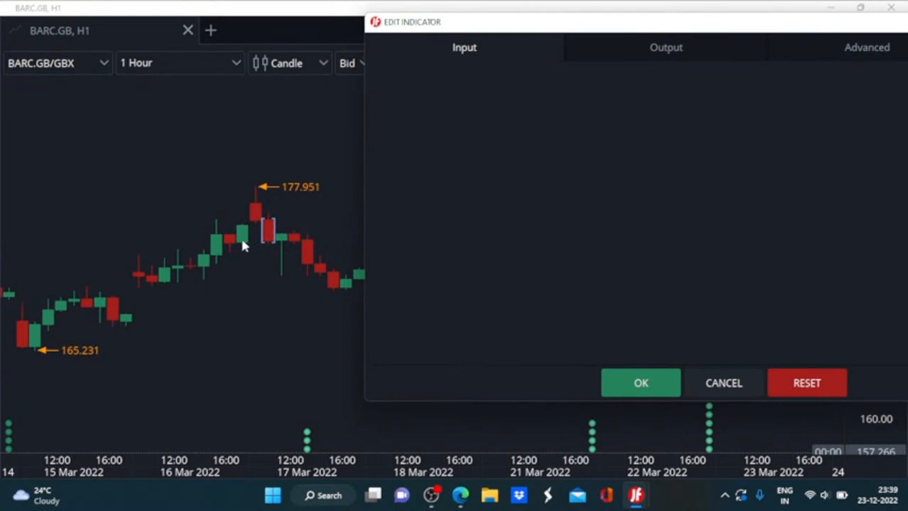
{"action": "mouse_move", "coordinate": [245, 238]}
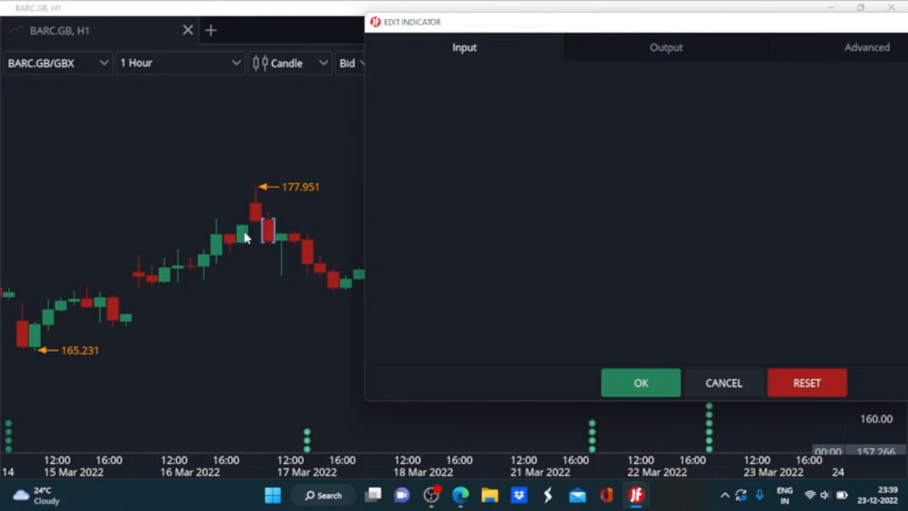
{"action": "mouse_move", "coordinate": [238, 233]}
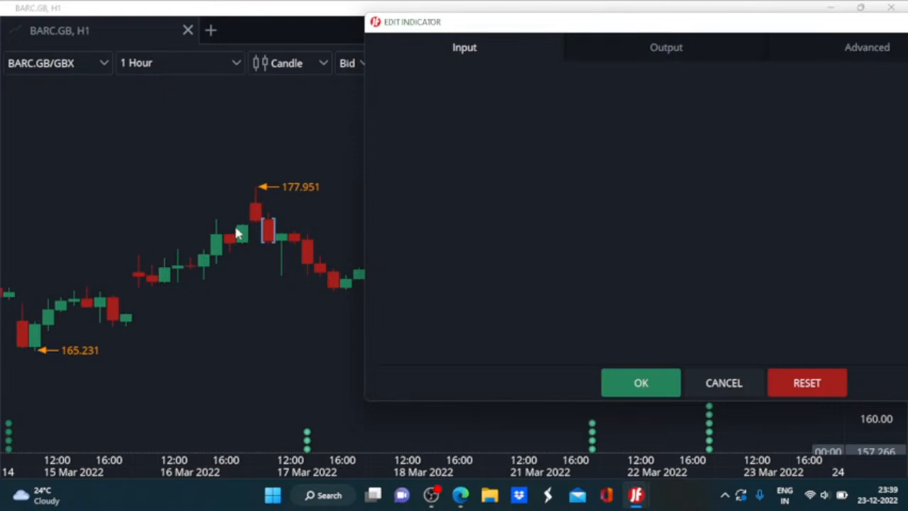
{"action": "mouse_move", "coordinate": [258, 247]}
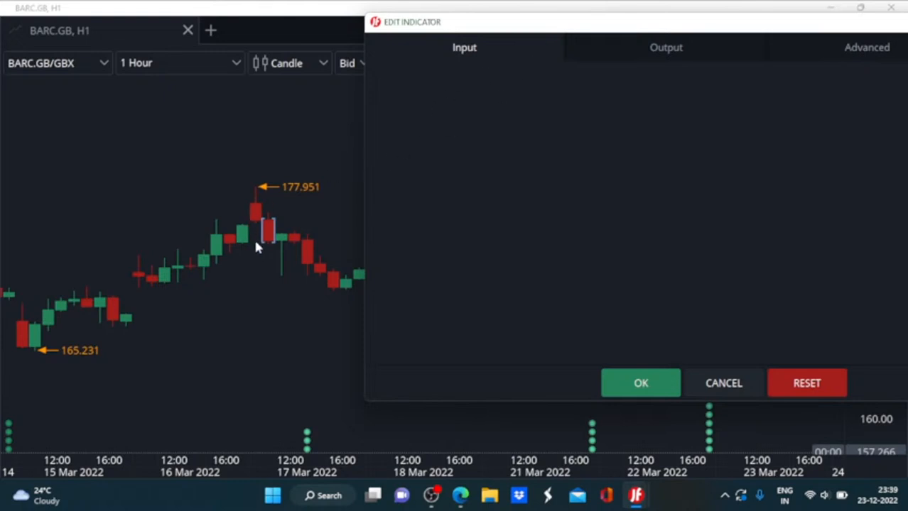
{"action": "mouse_move", "coordinate": [243, 247]}
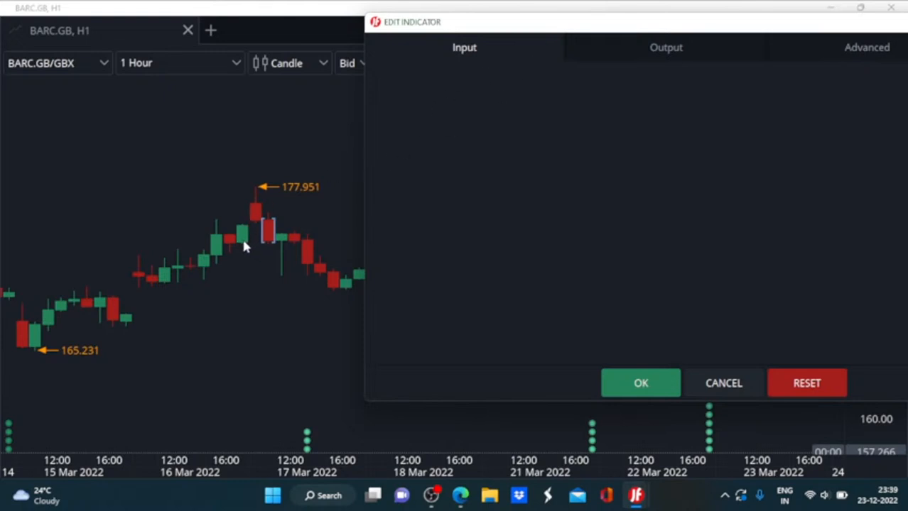
{"action": "mouse_move", "coordinate": [257, 211]}
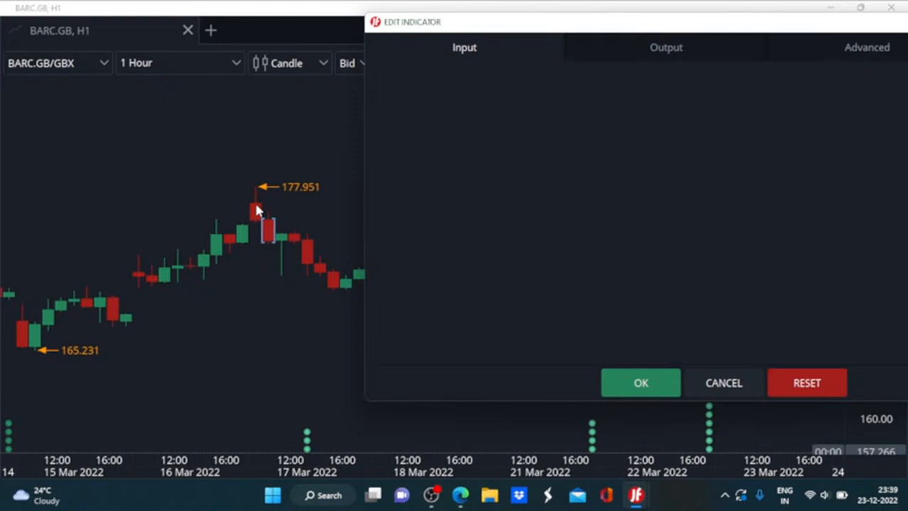
{"action": "mouse_move", "coordinate": [258, 211]}
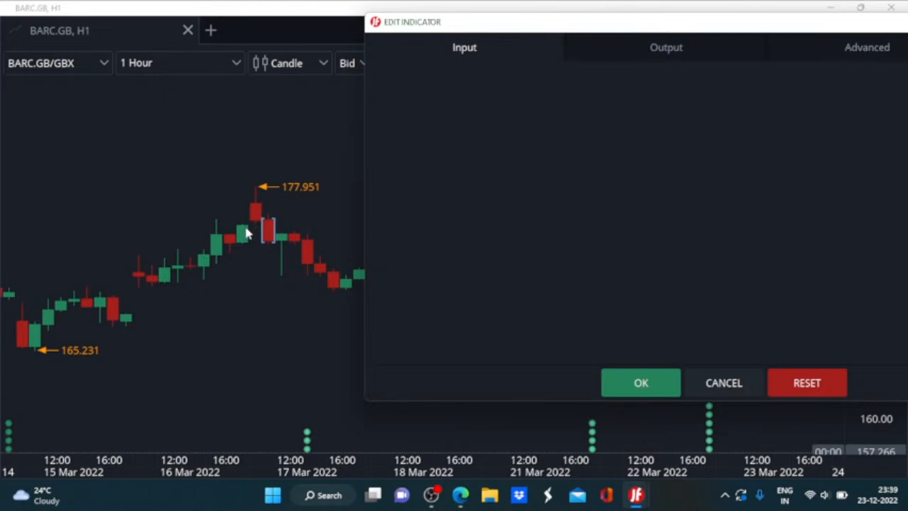
{"action": "mouse_move", "coordinate": [261, 205]}
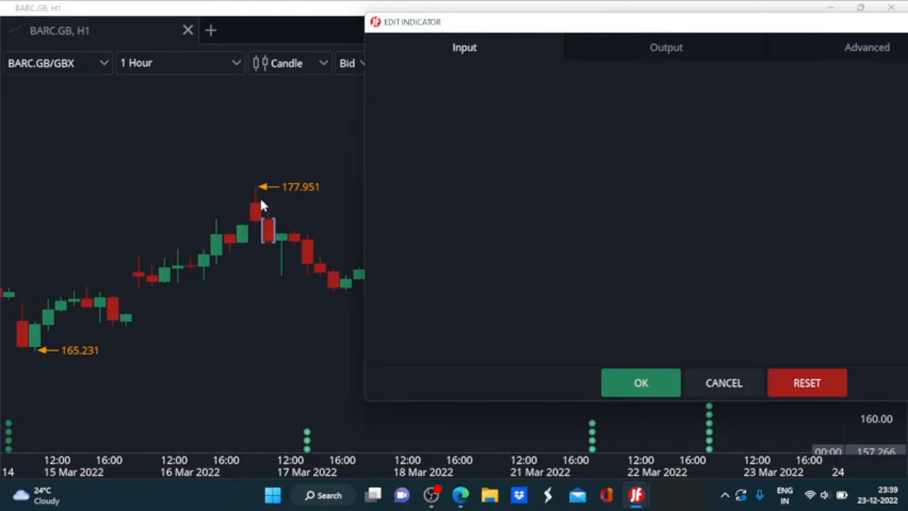
{"action": "mouse_move", "coordinate": [263, 210]}
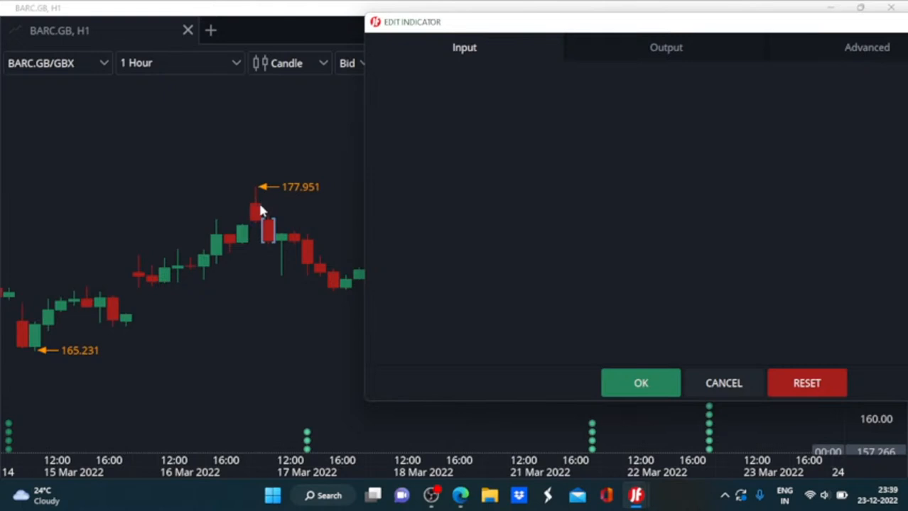
{"action": "mouse_move", "coordinate": [261, 235]}
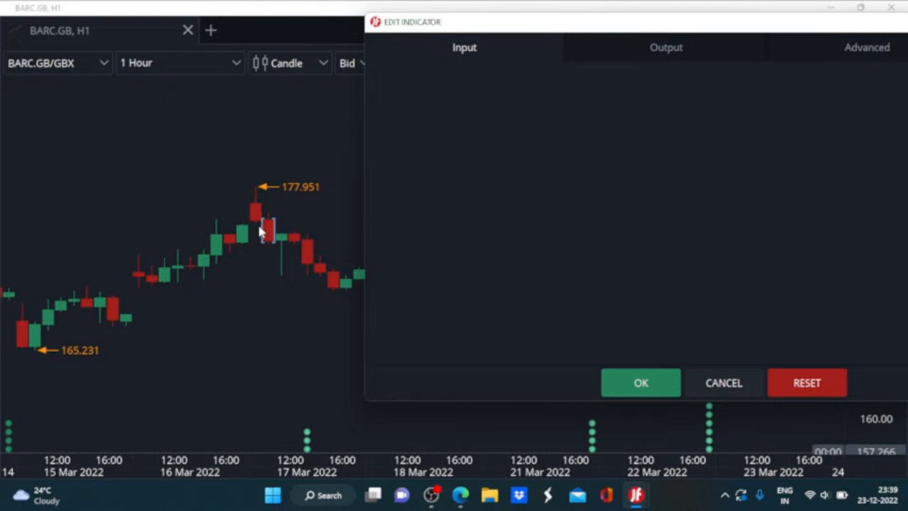
{"action": "mouse_move", "coordinate": [257, 224]}
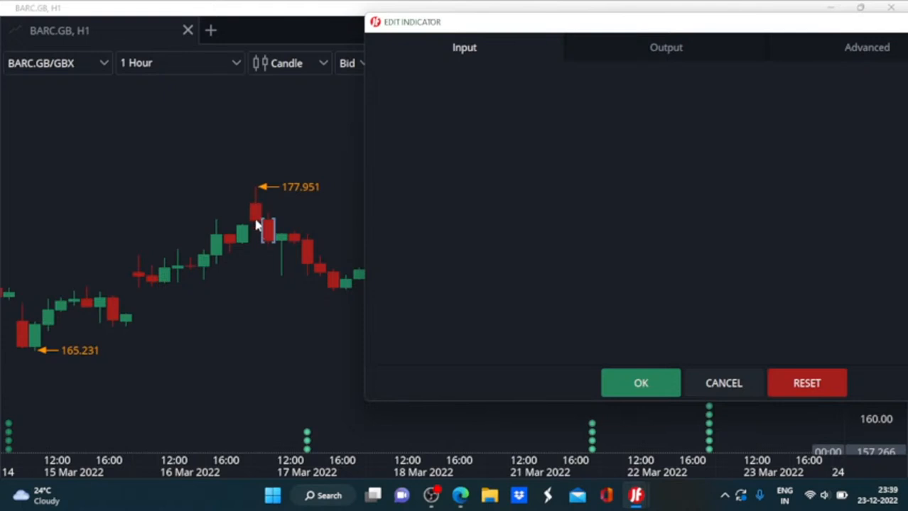
{"action": "mouse_move", "coordinate": [293, 243]}
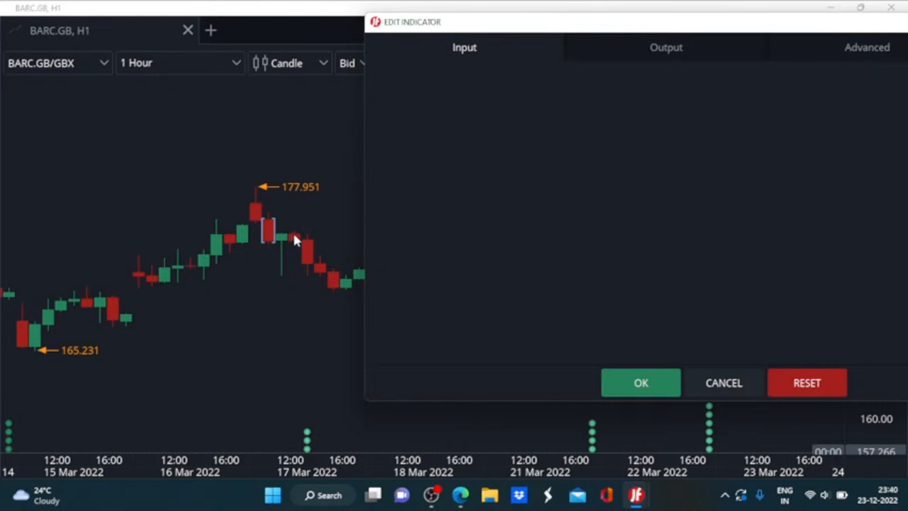
{"action": "mouse_move", "coordinate": [242, 241]}
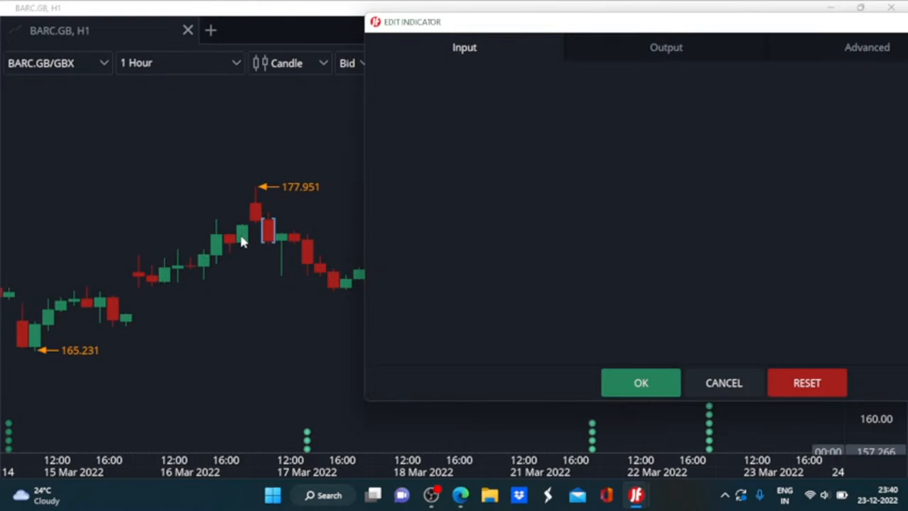
{"action": "mouse_move", "coordinate": [257, 195]}
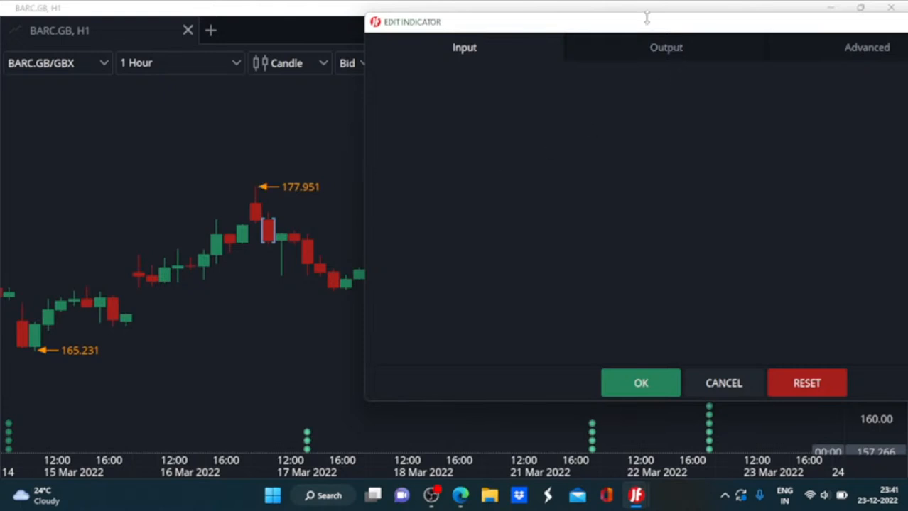
Drag the Edit Indicator dialog further left over the chart.
{"action": "left_click_drag", "start_coordinate": [647, 18], "coordinate": [614, 27]}
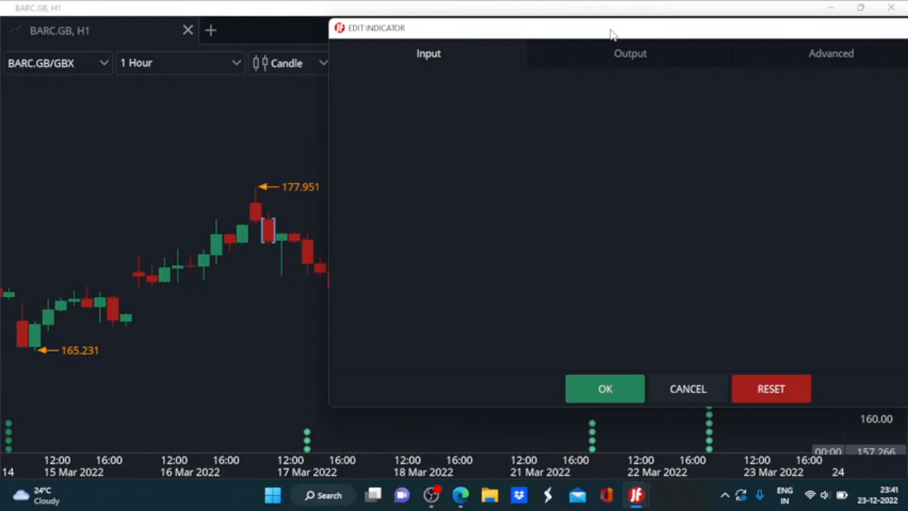
{"action": "mouse_move", "coordinate": [656, 73]}
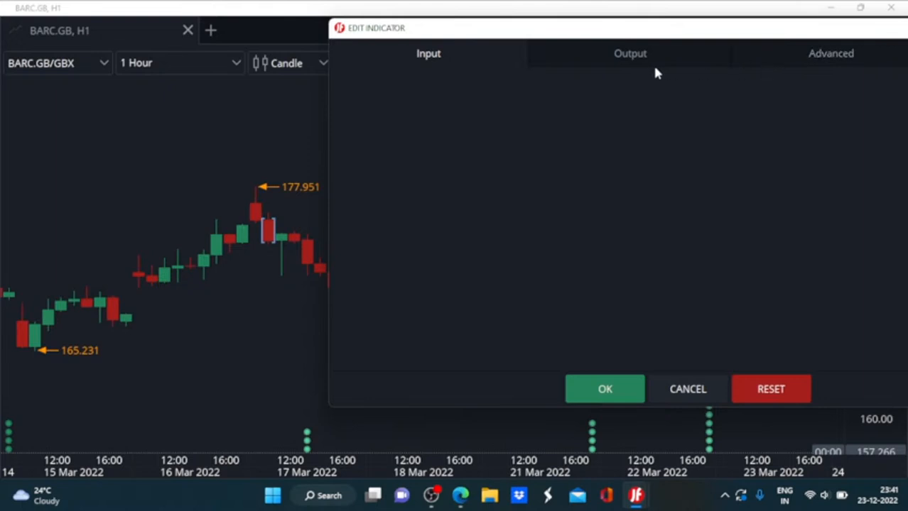
Set the CDL2CROWS trend-up and trend-down output colours to yellow-green and apply.
{"action": "left_click", "coordinate": [630, 54]}
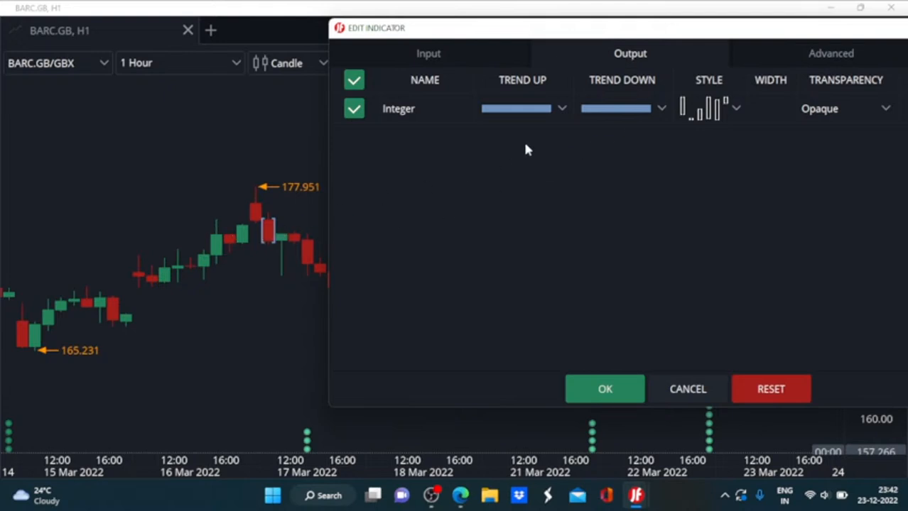
{"action": "left_click", "coordinate": [561, 107]}
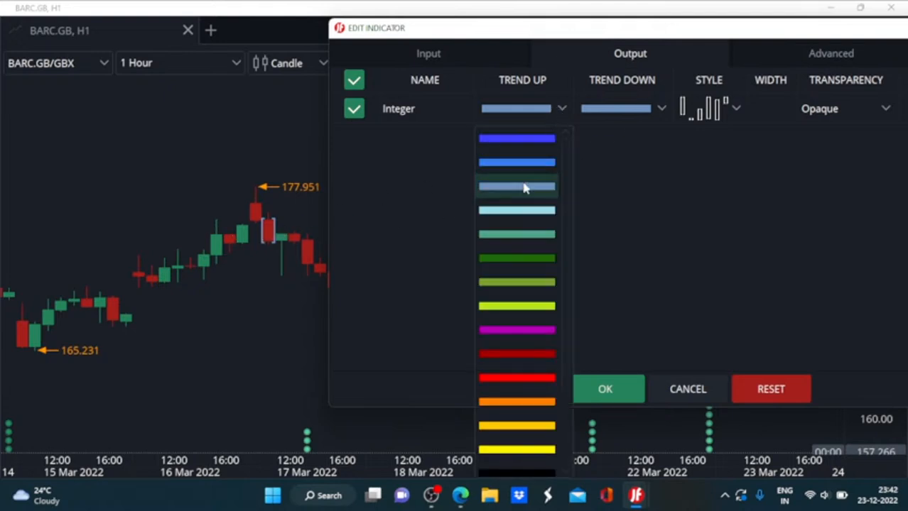
{"action": "left_click", "coordinate": [516, 187]}
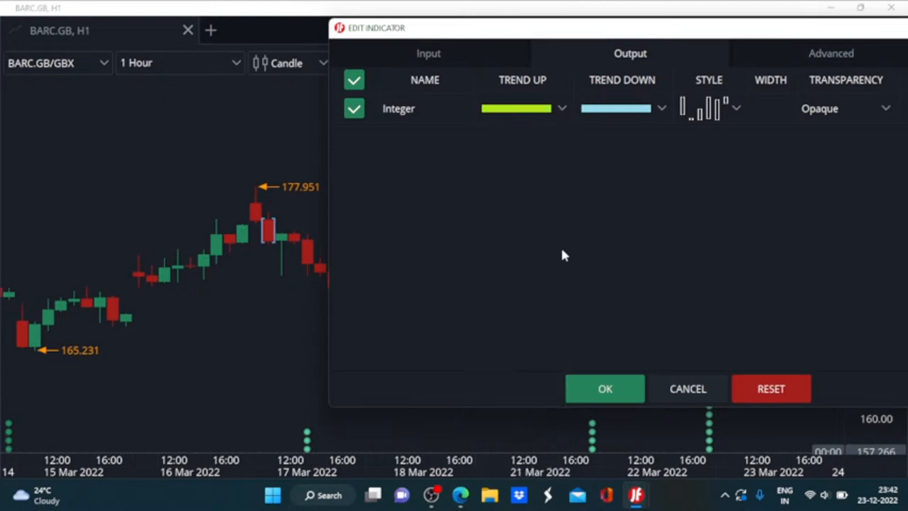
{"action": "mouse_move", "coordinate": [666, 119]}
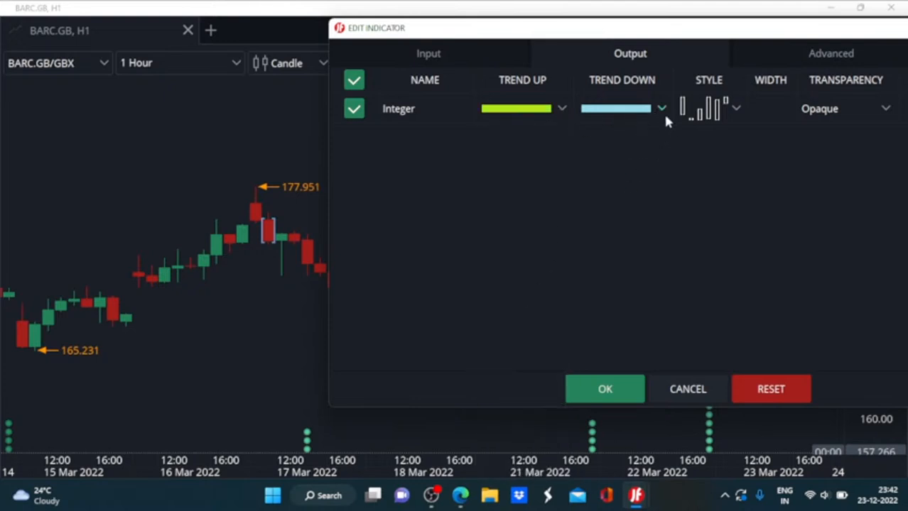
{"action": "mouse_move", "coordinate": [666, 121]}
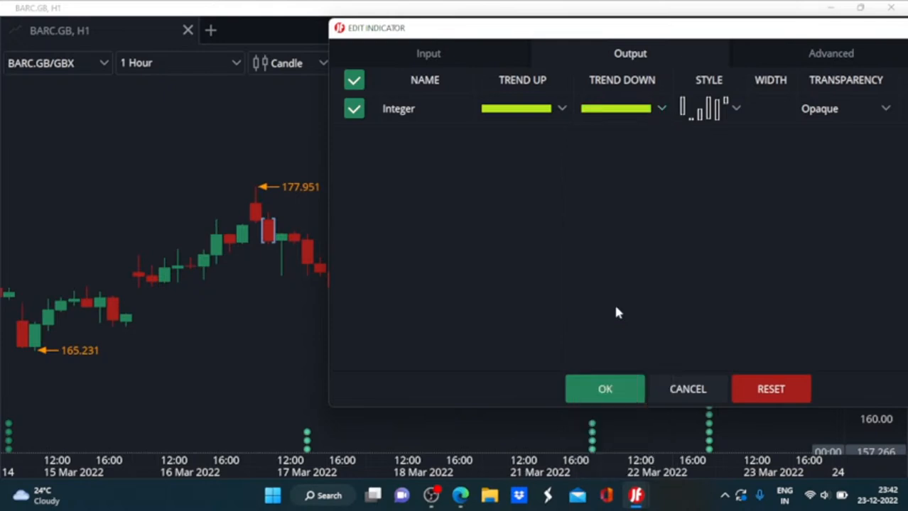
{"action": "left_click", "coordinate": [605, 389]}
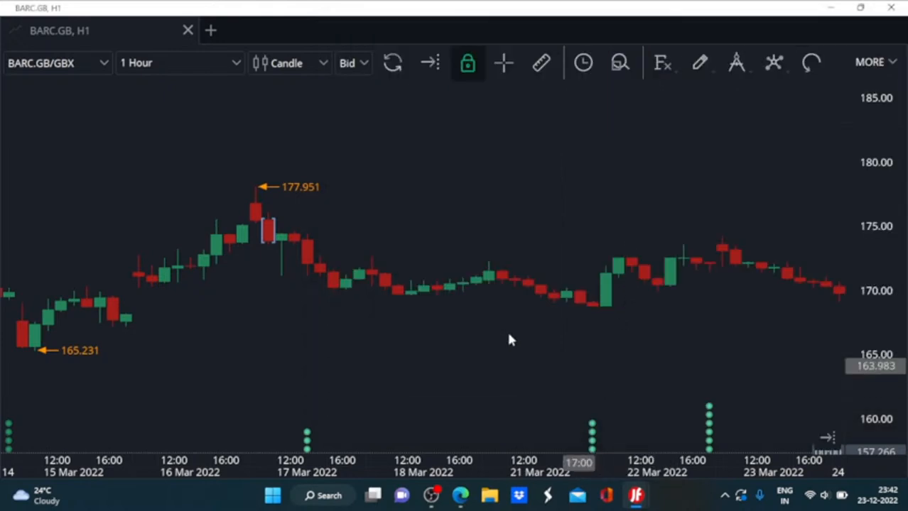
{"action": "right_click", "coordinate": [268, 234]}
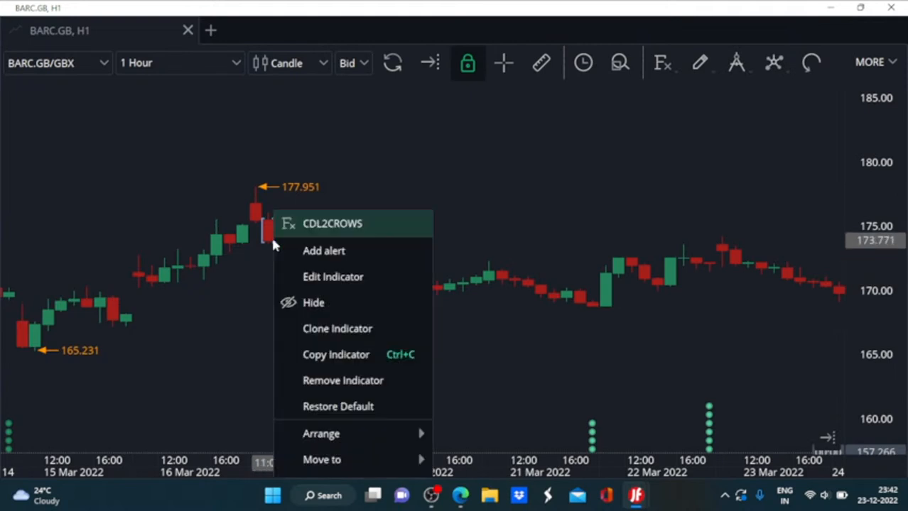
{"action": "left_click", "coordinate": [333, 276]}
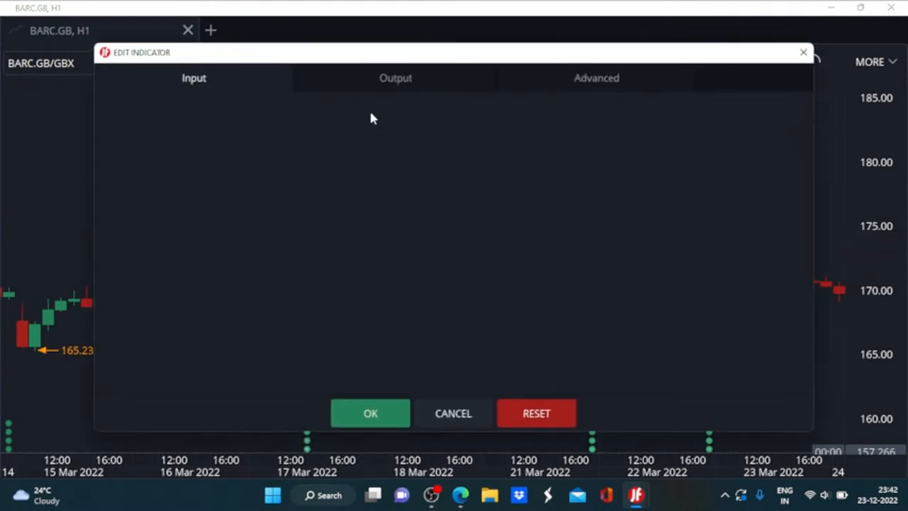
{"action": "left_click", "coordinate": [394, 77]}
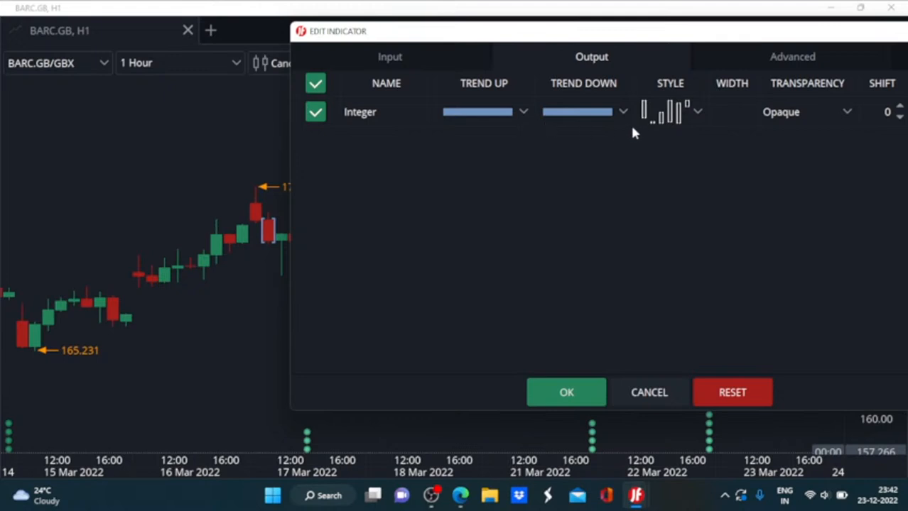
{"action": "left_click", "coordinate": [697, 111]}
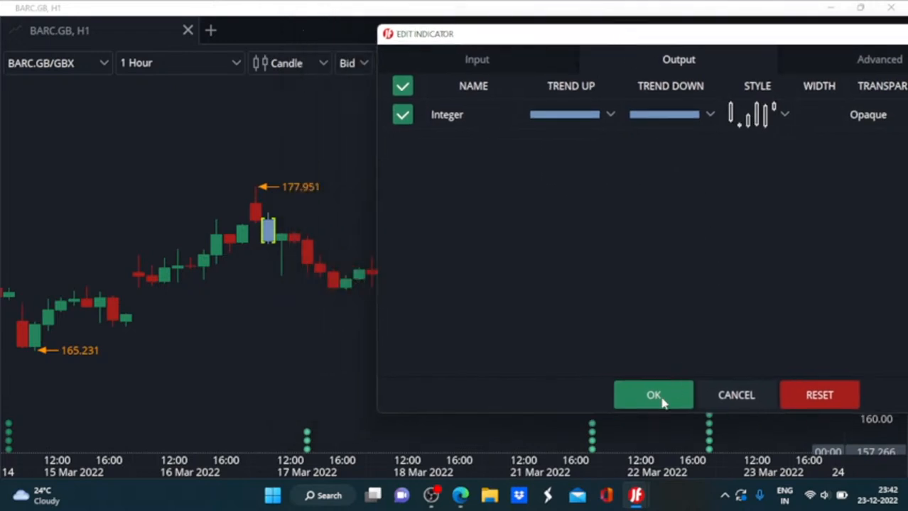
{"action": "left_click", "coordinate": [652, 395]}
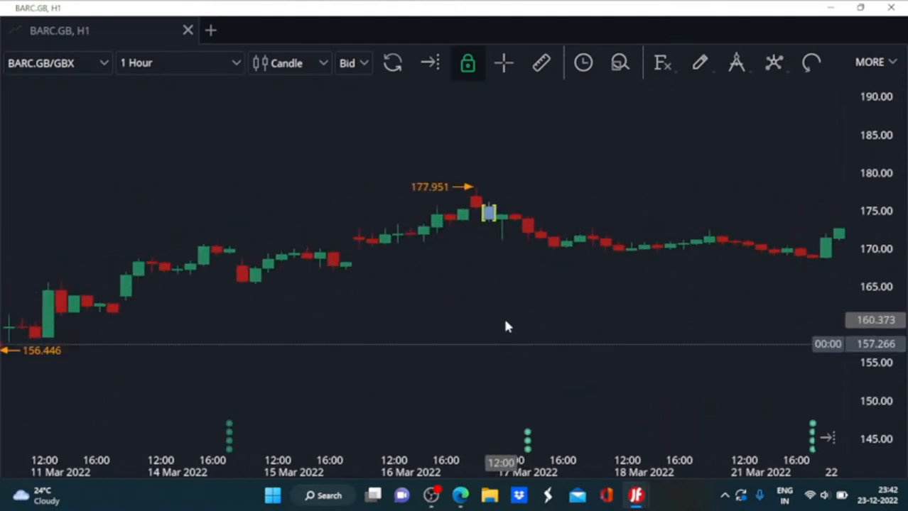
Reopen the CDL2CROWS indicator editor on its output settings.
{"action": "right_click", "coordinate": [490, 213]}
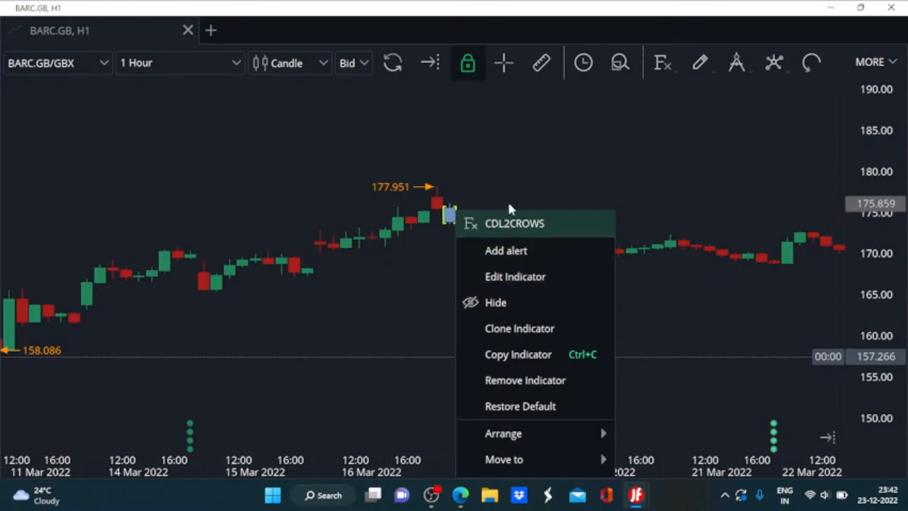
{"action": "left_click", "coordinate": [515, 276]}
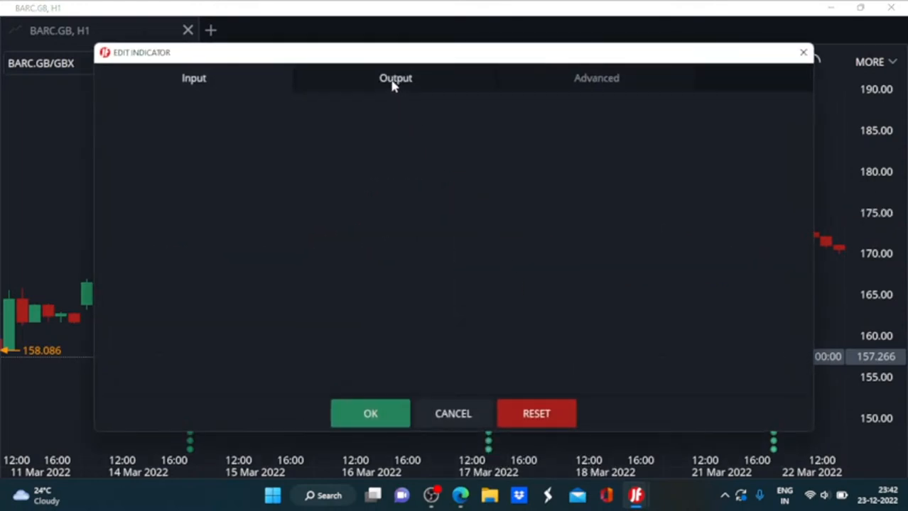
{"action": "left_click", "coordinate": [395, 78]}
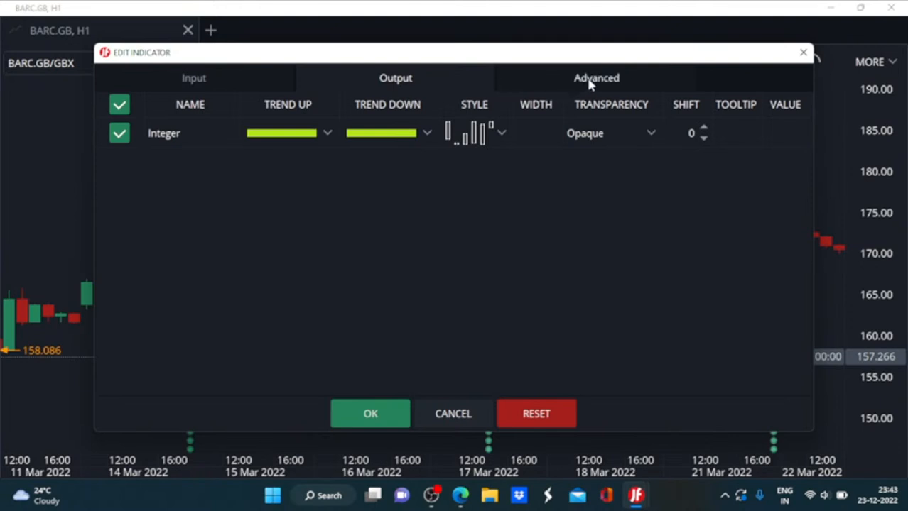
{"action": "left_click", "coordinate": [649, 133]}
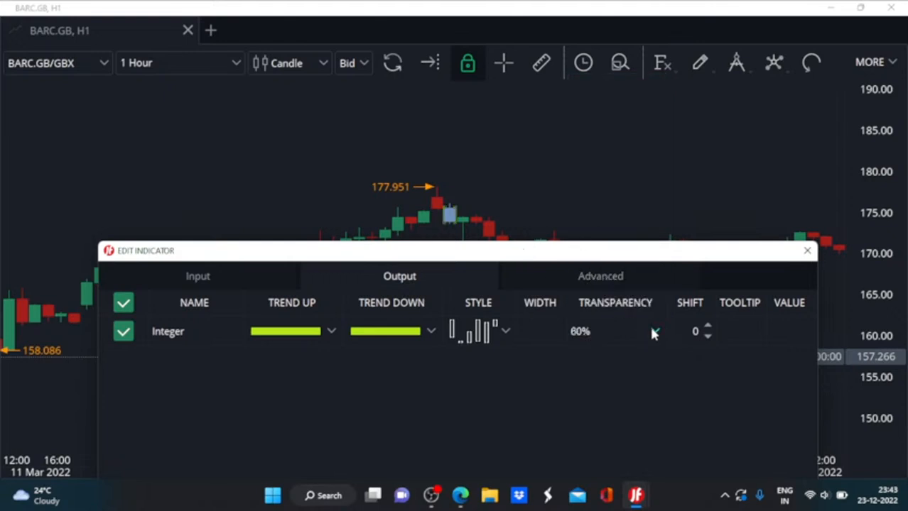
Set the output transparency to Opaque and move on to the advanced options.
{"action": "left_click", "coordinate": [614, 331]}
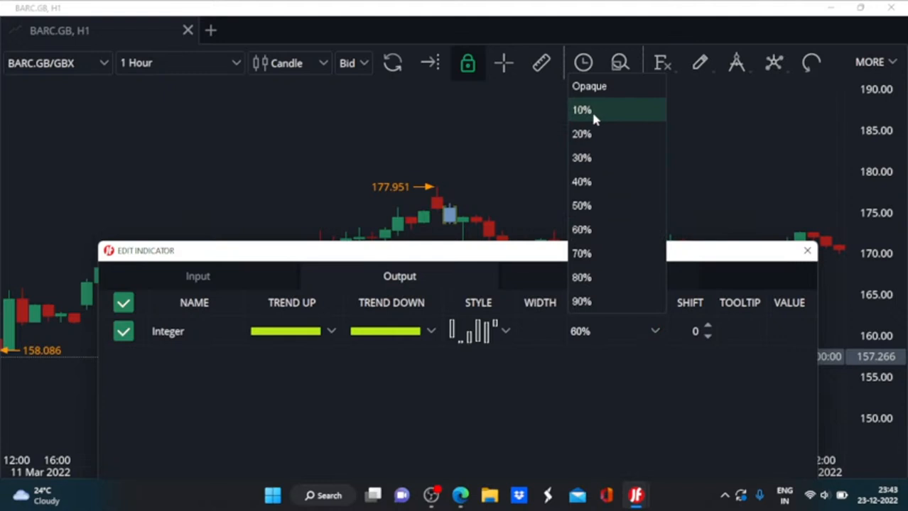
{"action": "left_click", "coordinate": [589, 86]}
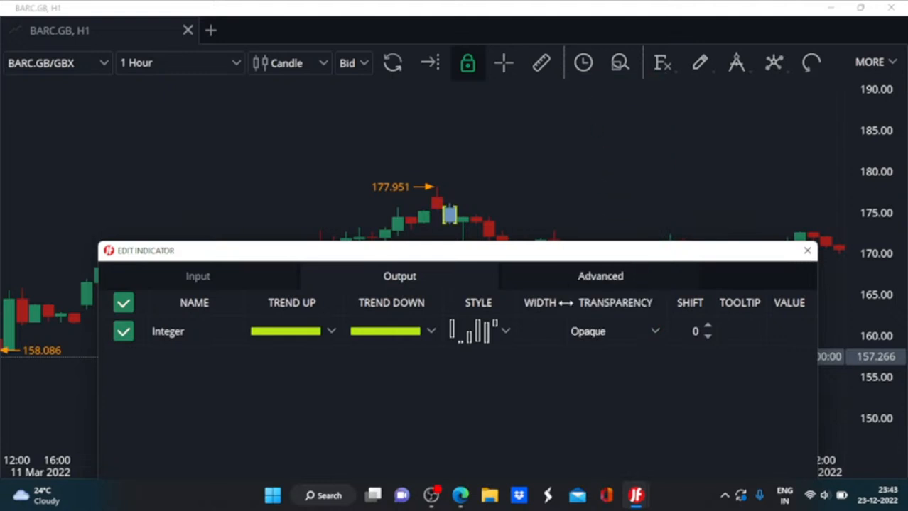
{"action": "left_click", "coordinate": [600, 276]}
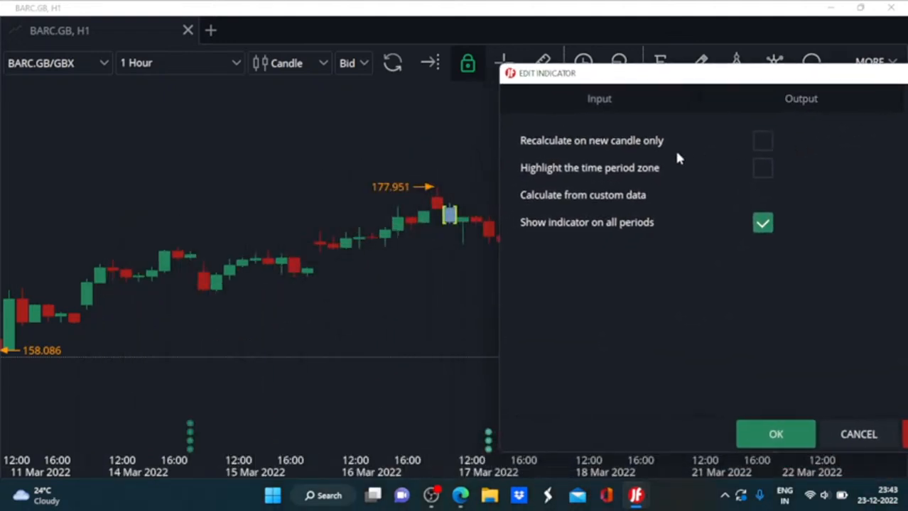
Enable 'Recalculate on new candle only' and leave 'Highlight the time period zone' off after toggling it.
{"action": "left_click", "coordinate": [762, 140]}
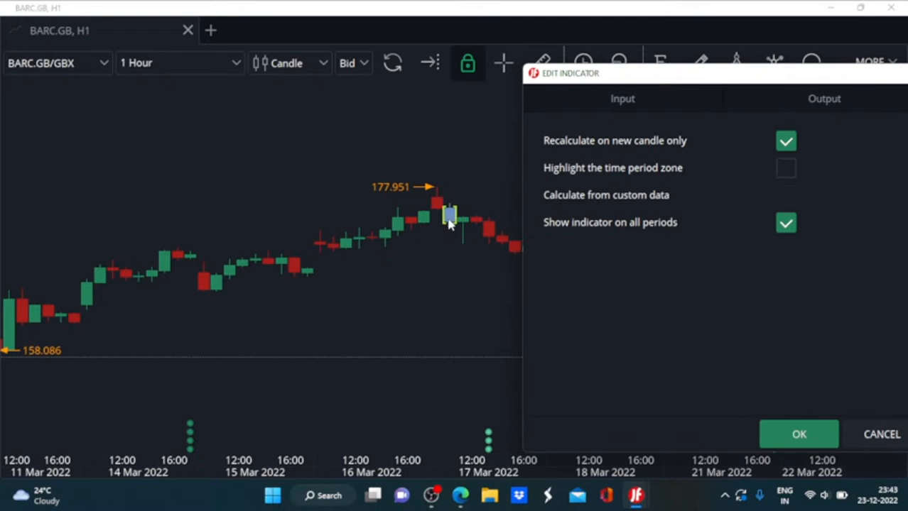
{"action": "mouse_move", "coordinate": [449, 227]}
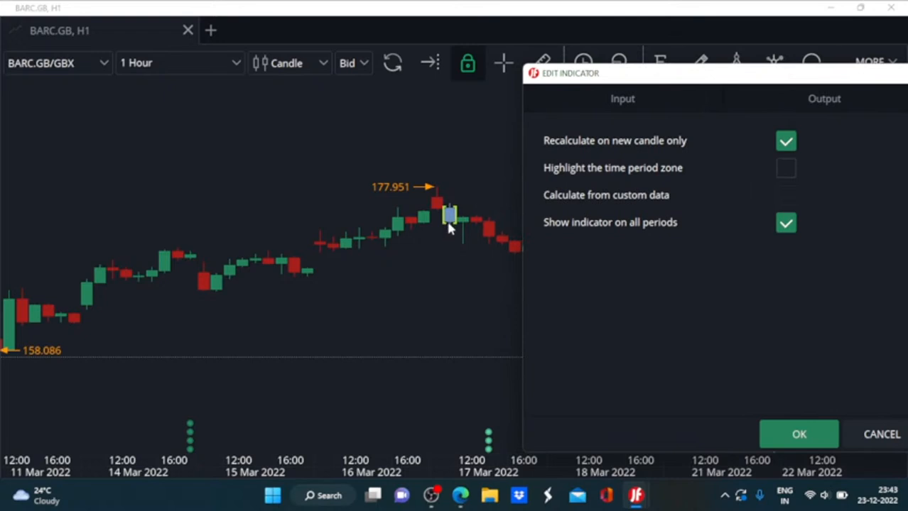
{"action": "left_click", "coordinate": [785, 168]}
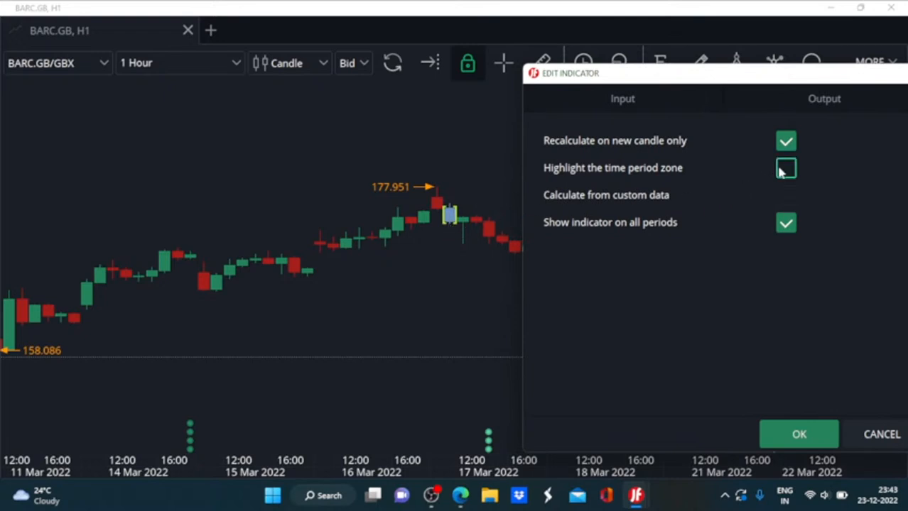
{"action": "left_click", "coordinate": [785, 169]}
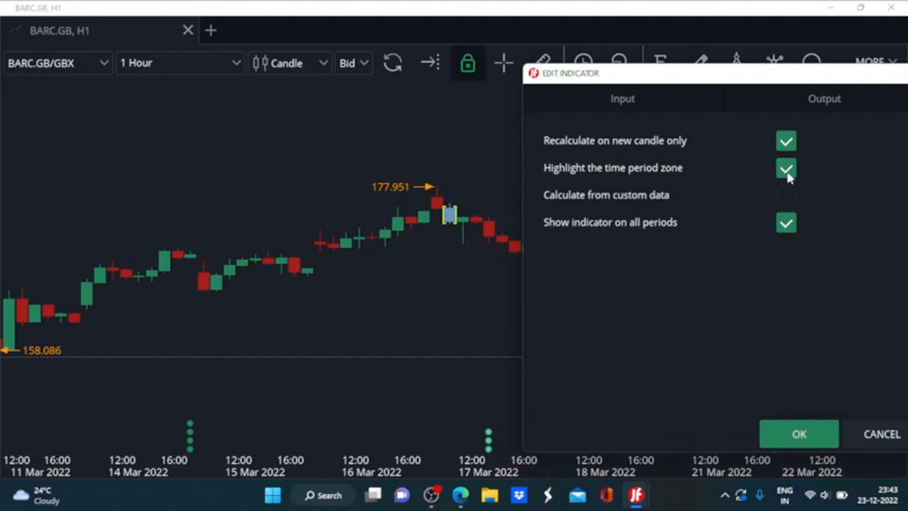
{"action": "left_click", "coordinate": [786, 168]}
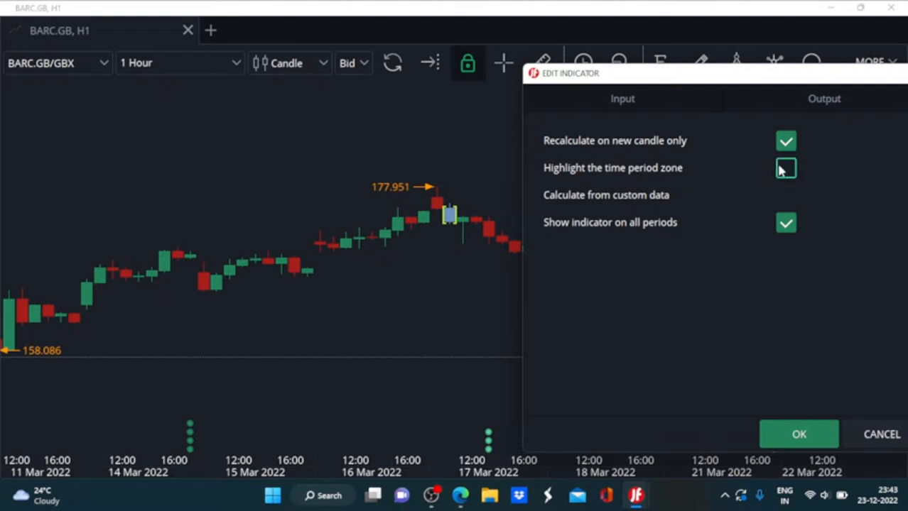
{"action": "left_click", "coordinate": [786, 168]}
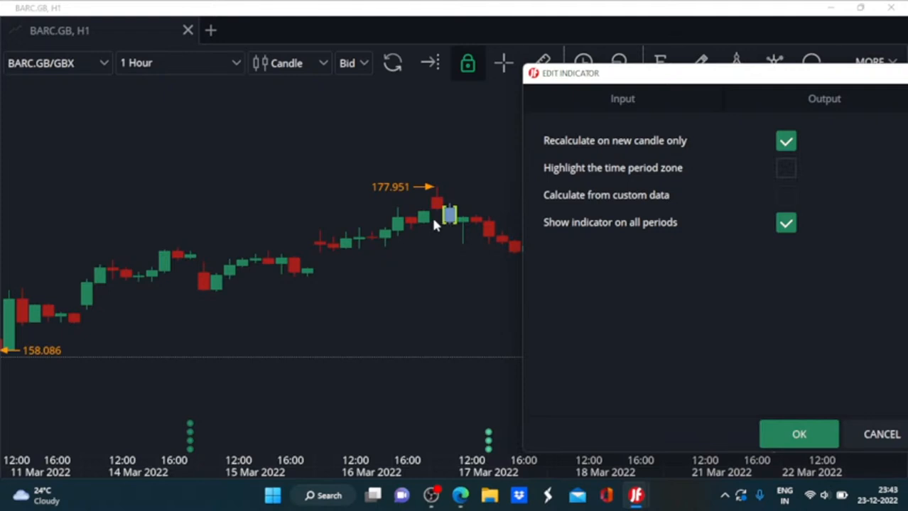
{"action": "mouse_move", "coordinate": [412, 241]}
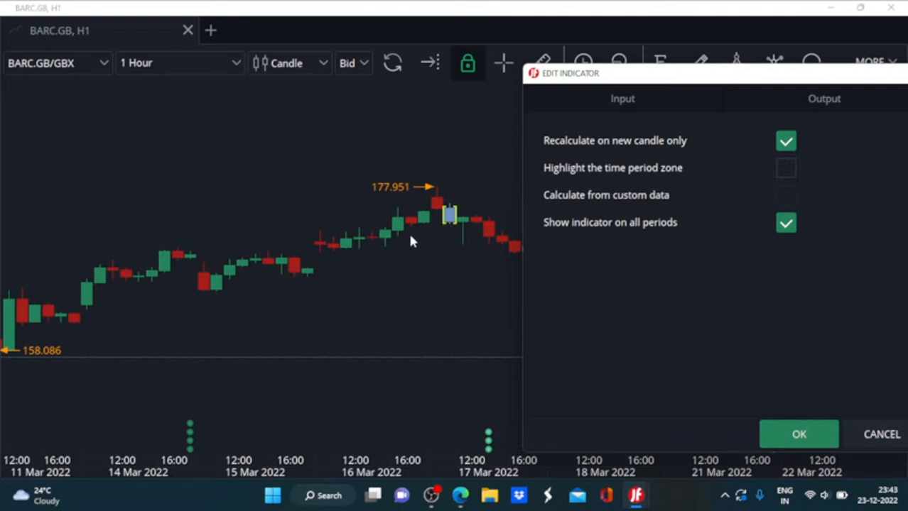
{"action": "mouse_move", "coordinate": [449, 222]}
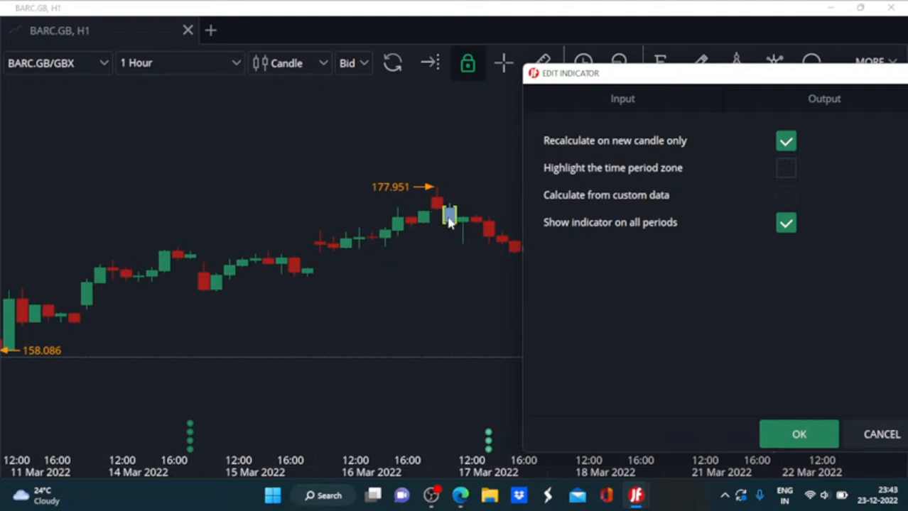
{"action": "mouse_move", "coordinate": [735, 189]}
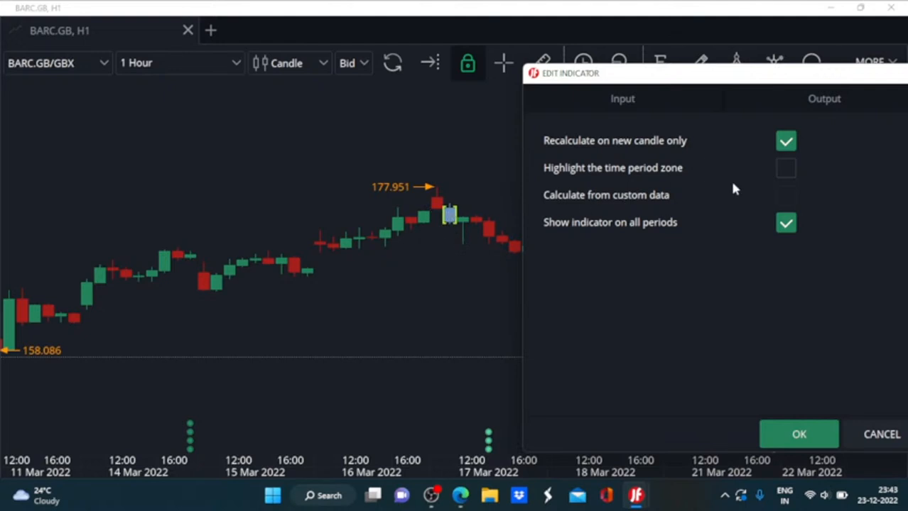
{"action": "mouse_move", "coordinate": [490, 220]}
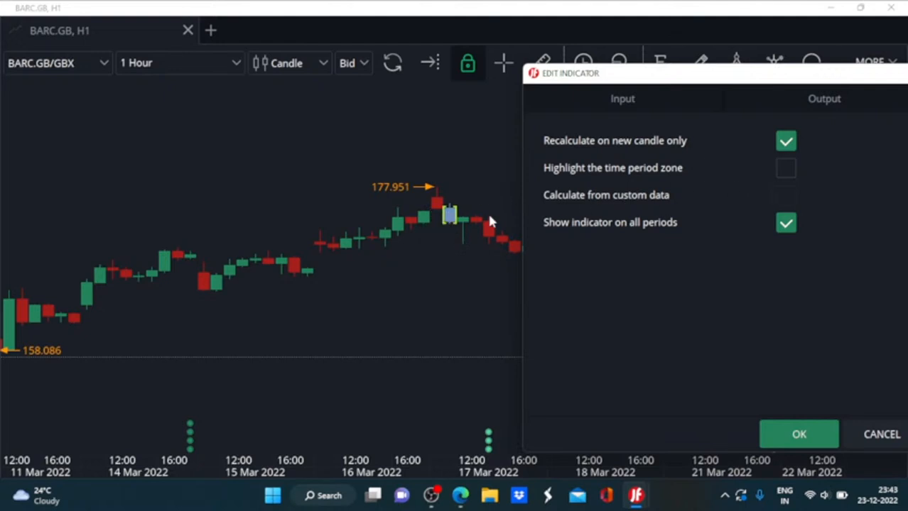
{"action": "mouse_move", "coordinate": [785, 203]}
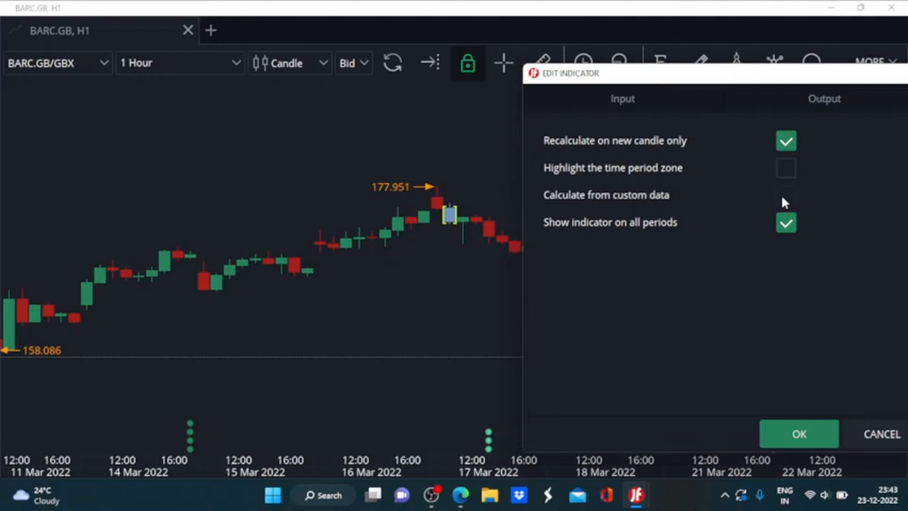
{"action": "mouse_move", "coordinate": [608, 226]}
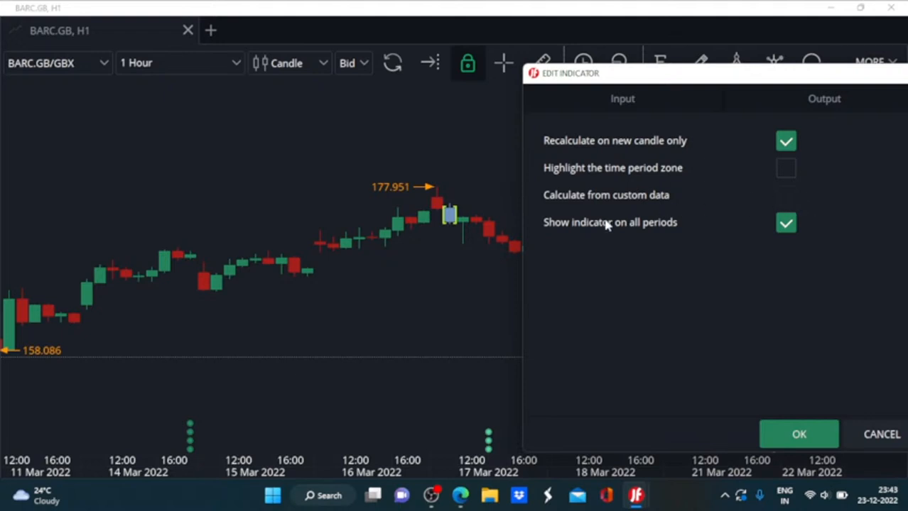
{"action": "mouse_move", "coordinate": [700, 236]}
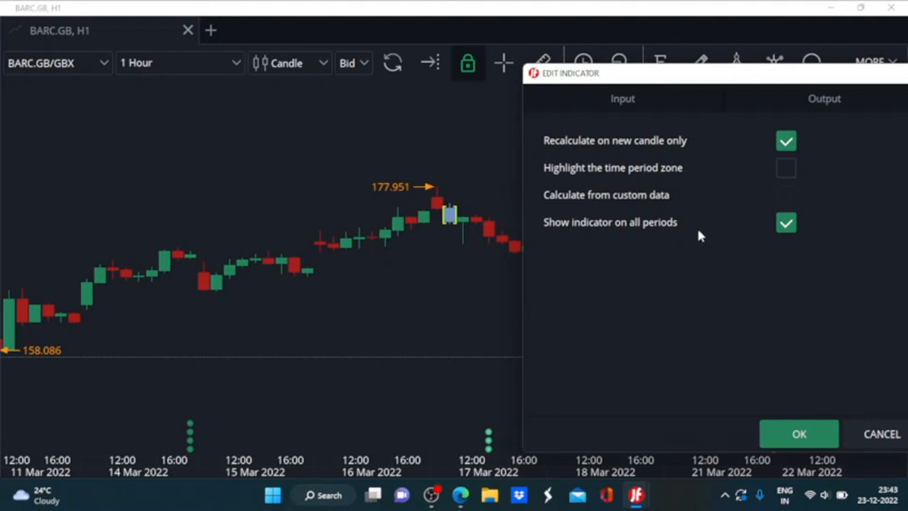
{"action": "mouse_move", "coordinate": [742, 228]}
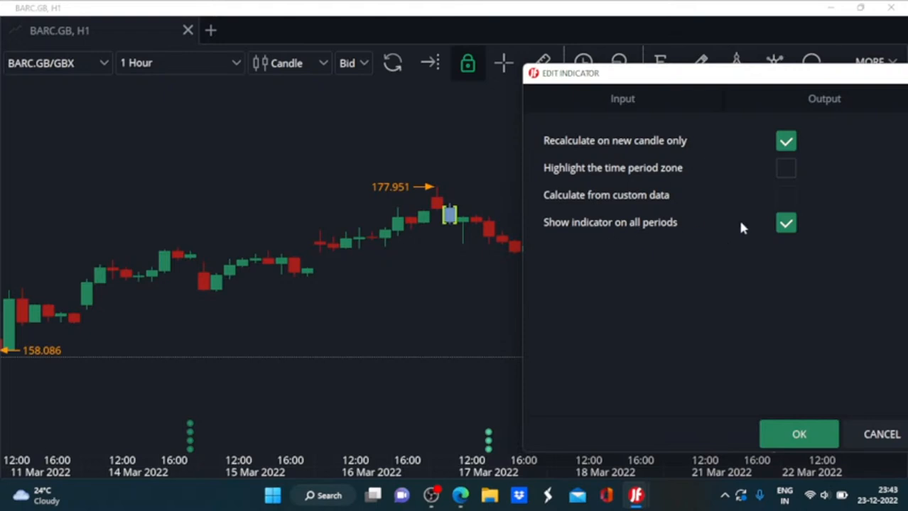
Switch off 'Show indicator on all periods', keeping 1 Hour, and apply the indicator settings.
{"action": "left_click", "coordinate": [786, 222]}
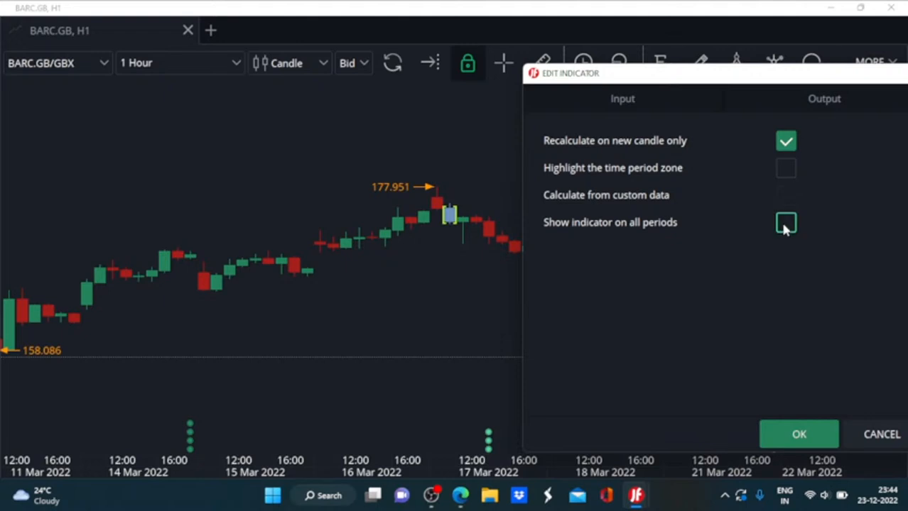
{"action": "left_click", "coordinate": [785, 223]}
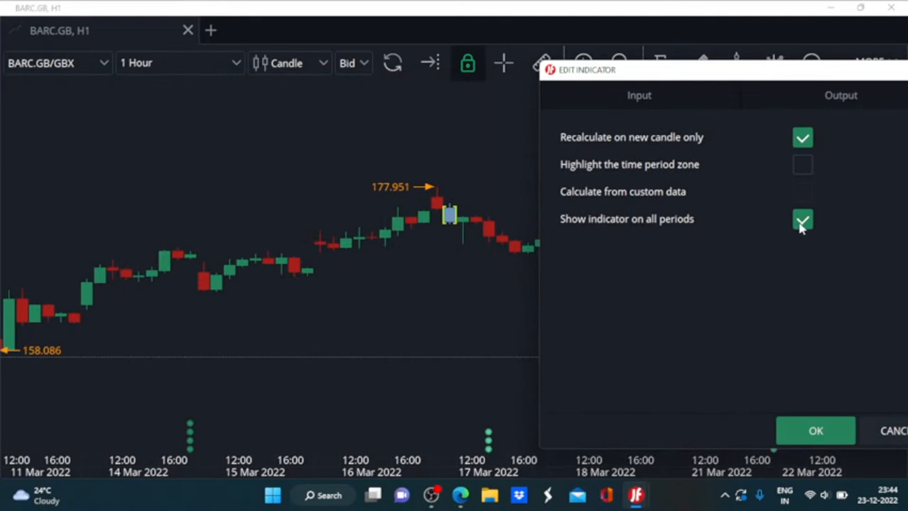
{"action": "left_click", "coordinate": [802, 219]}
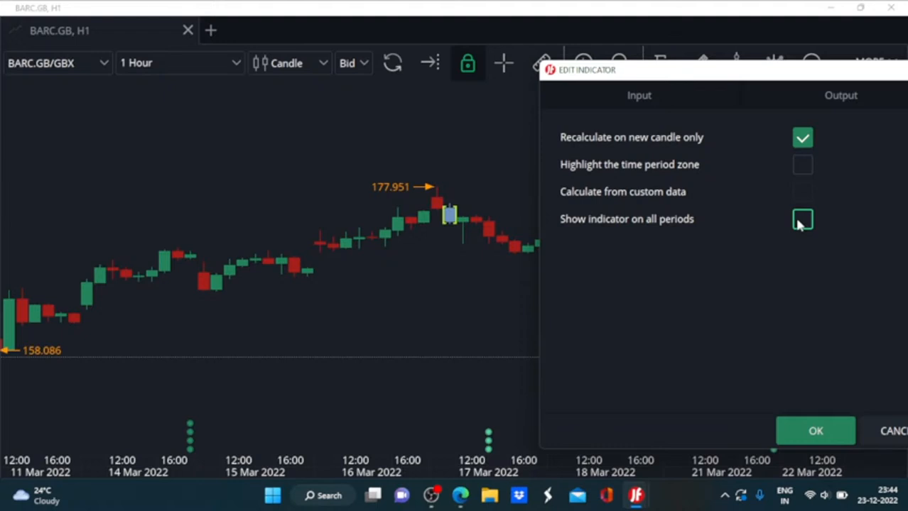
{"action": "left_click", "coordinate": [803, 219]}
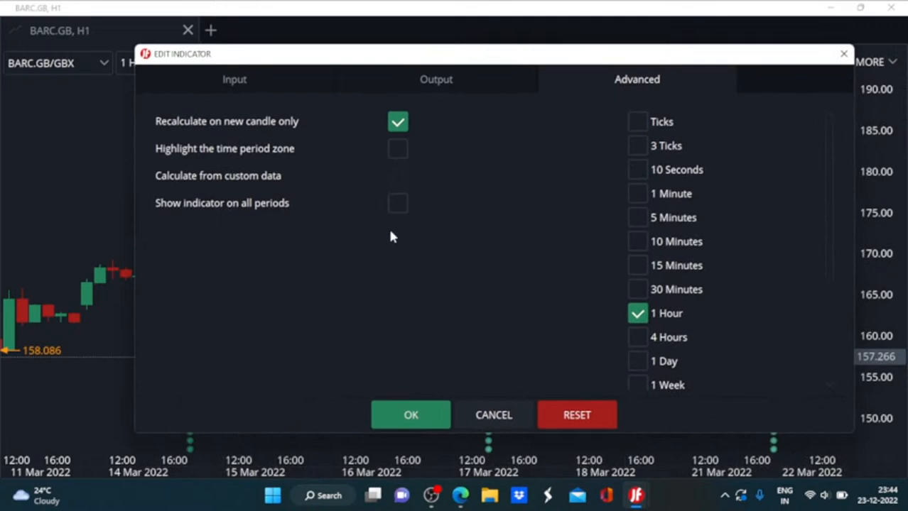
{"action": "mouse_move", "coordinate": [454, 74]}
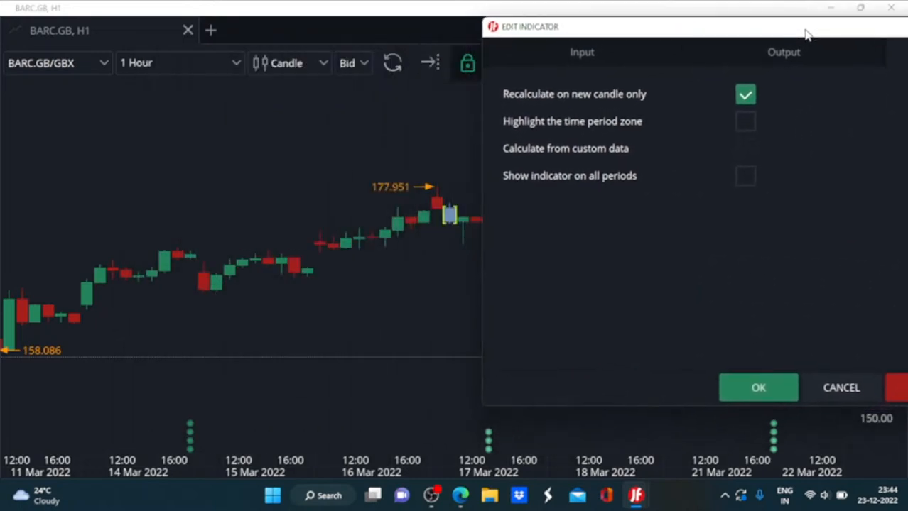
{"action": "left_click", "coordinate": [758, 388]}
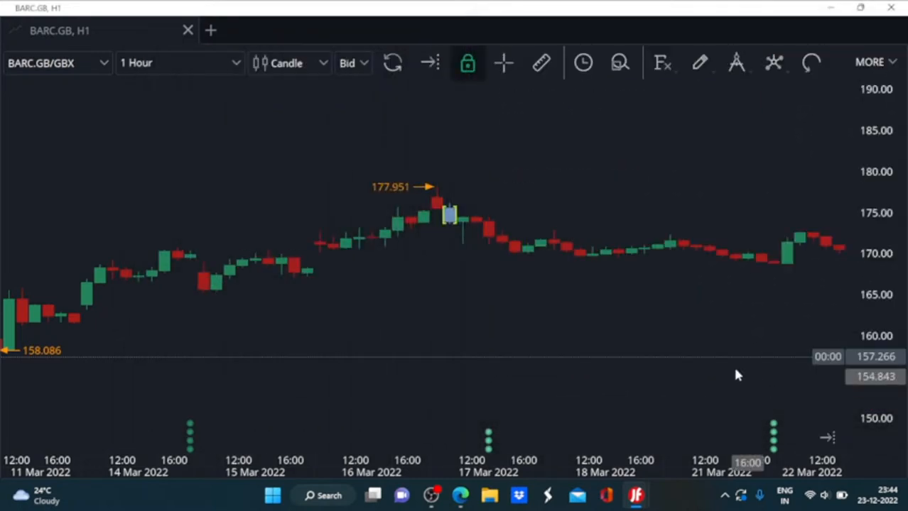
{"action": "mouse_move", "coordinate": [454, 217]}
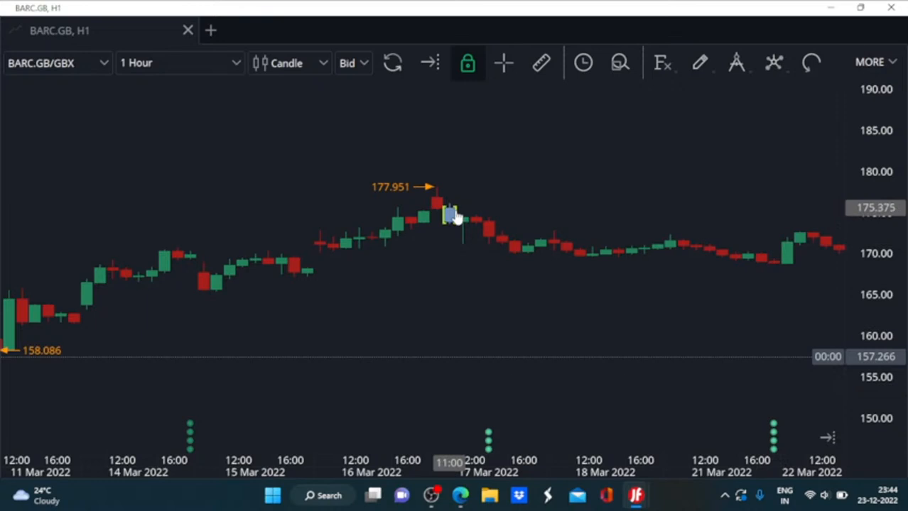